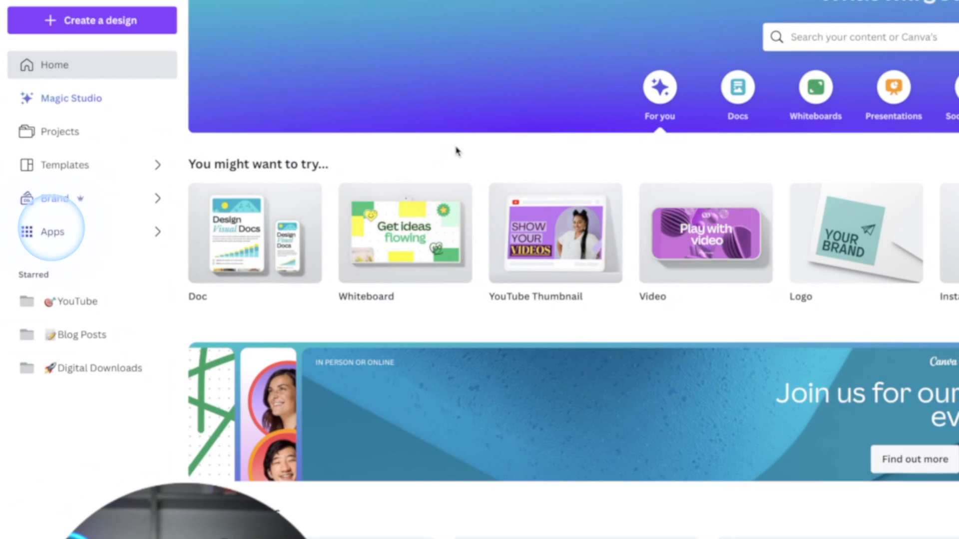
Open Canva's Apps directory and browse its trending and newly added apps
left_click(52, 230)
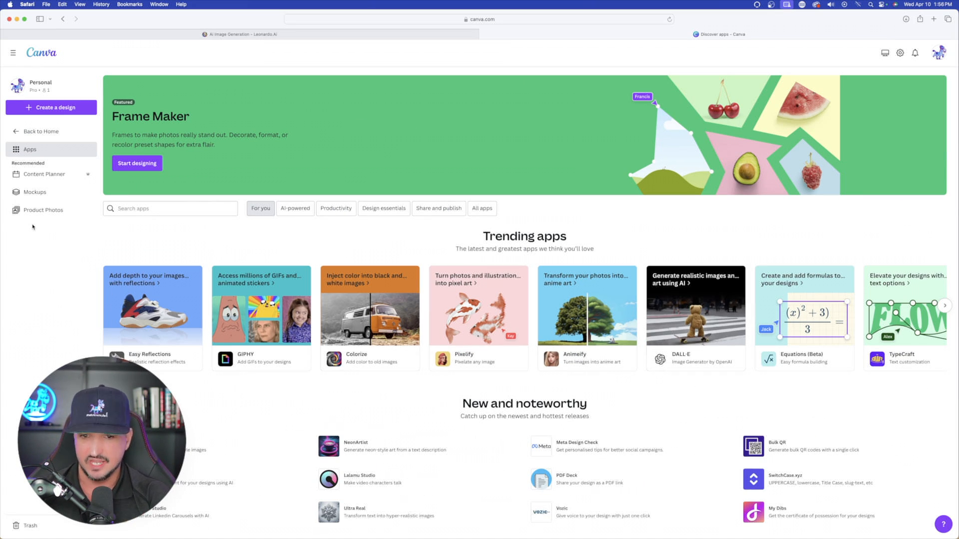
scroll("down", 3)
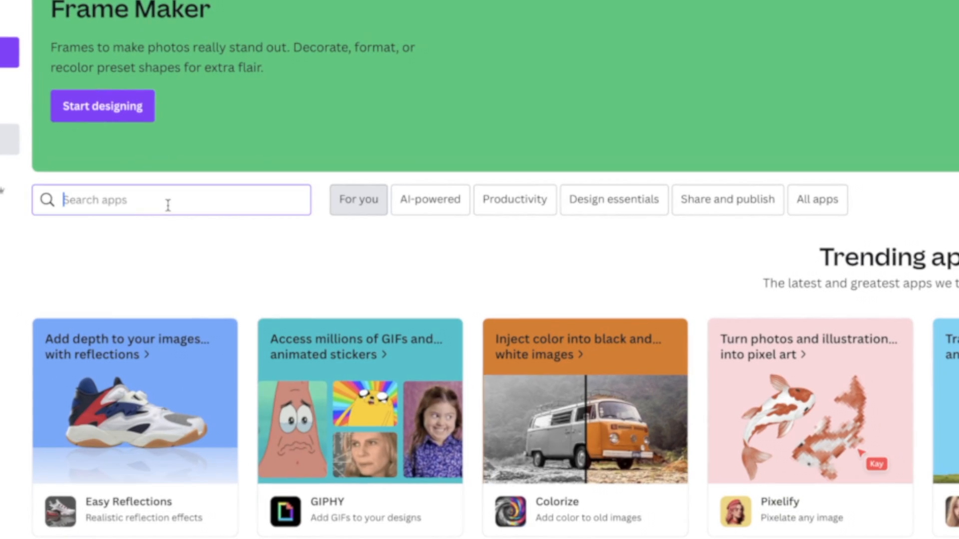
scroll("up", 3)
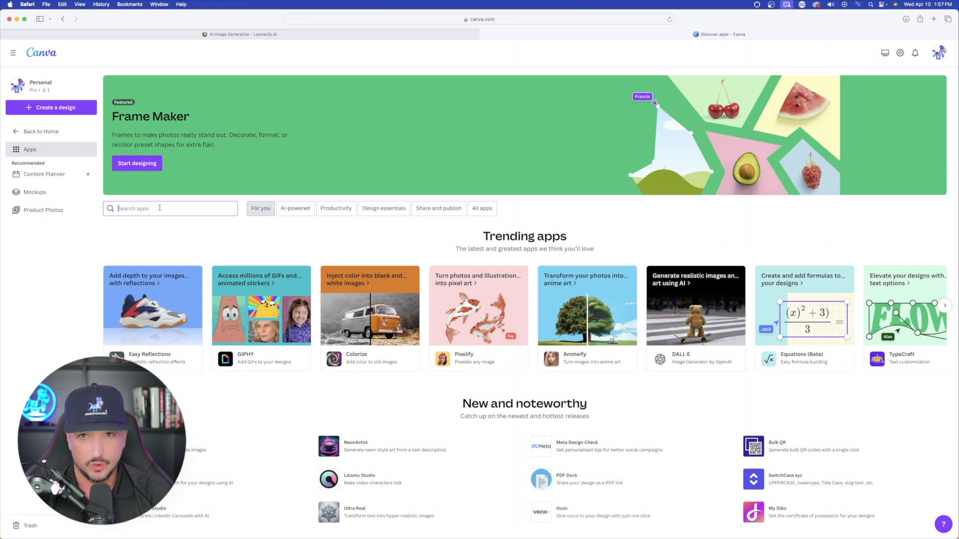
Search the app directory for 'Lalamu' to surface Lalamu Studio
type("Lalamu Studio")
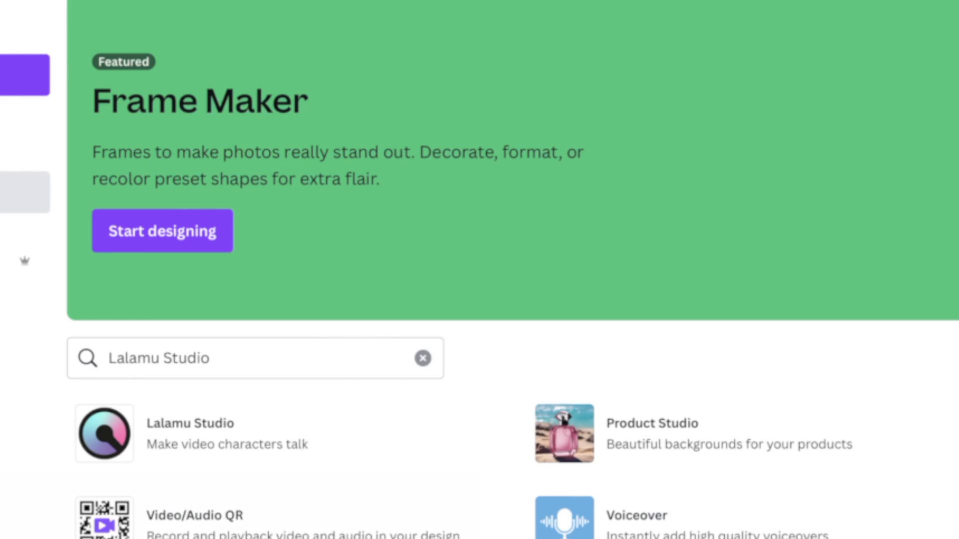
mouse_move(189, 513)
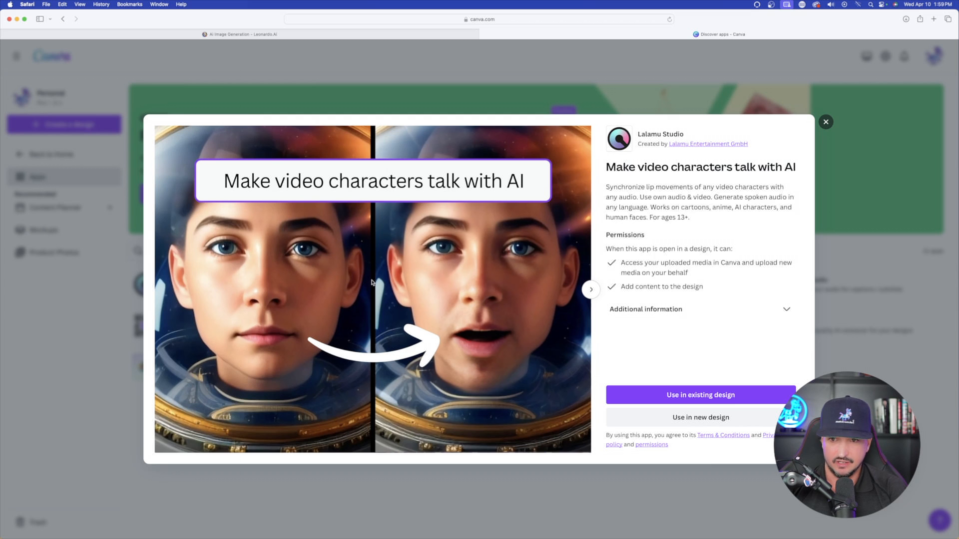
Flip through all Lalamu Studio preview slides, then start a new design with the app
left_click(589, 290)
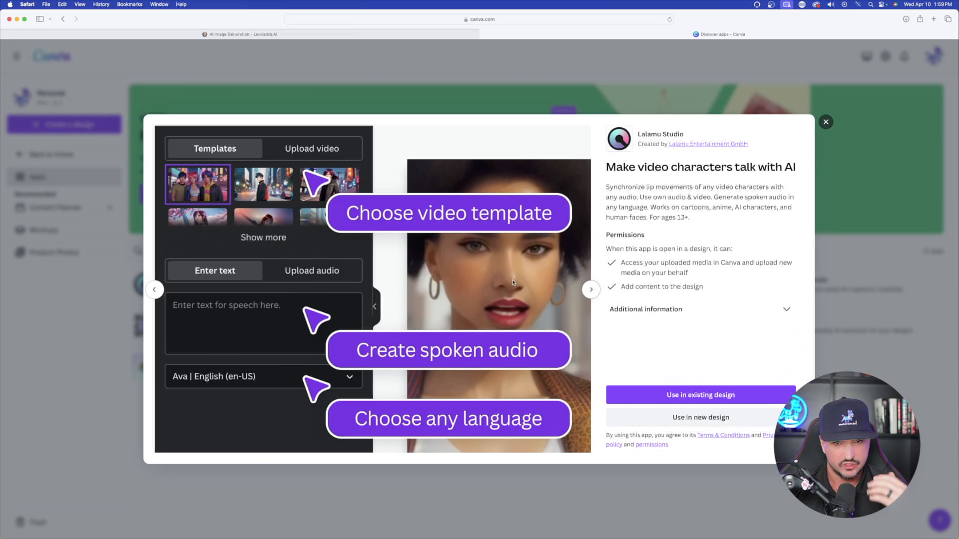
left_click(589, 290)
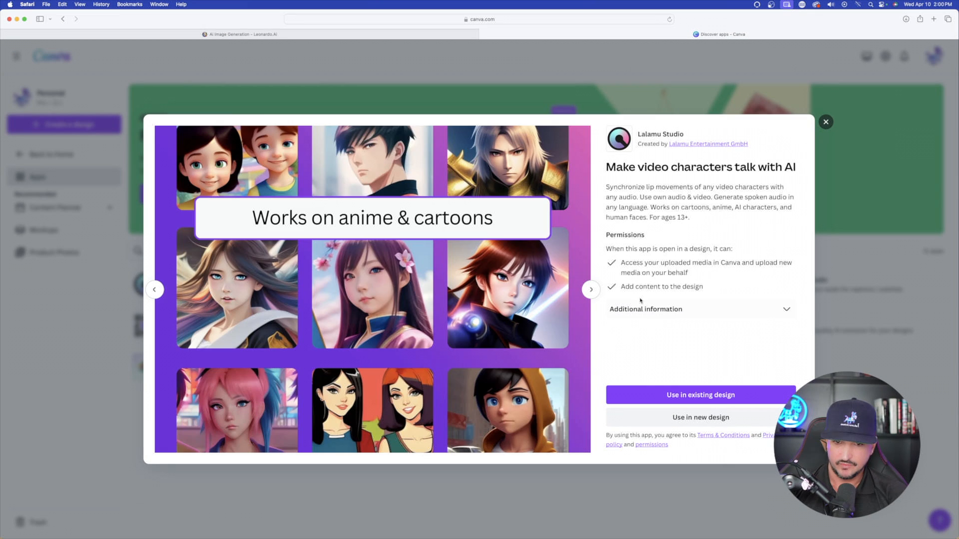
left_click(590, 290)
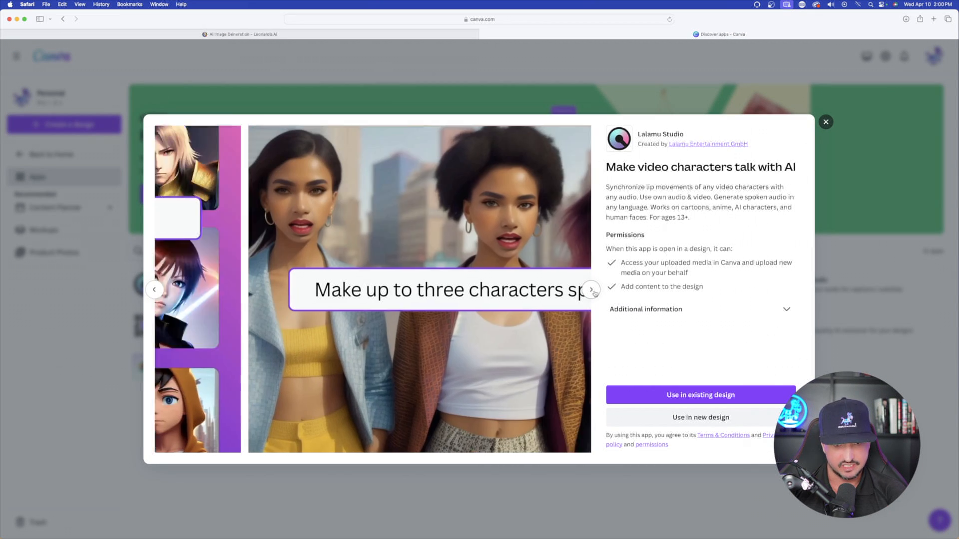
left_click(590, 290)
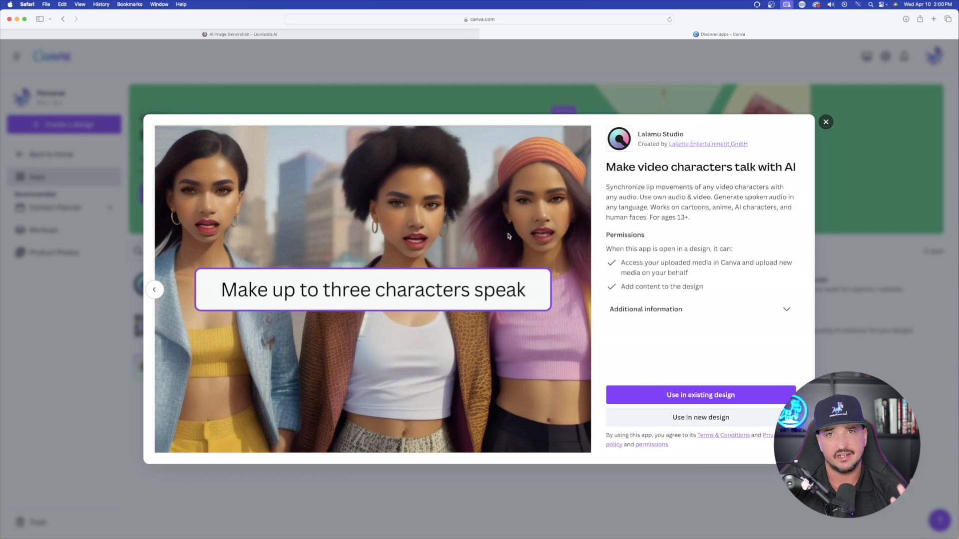
mouse_move(520, 229)
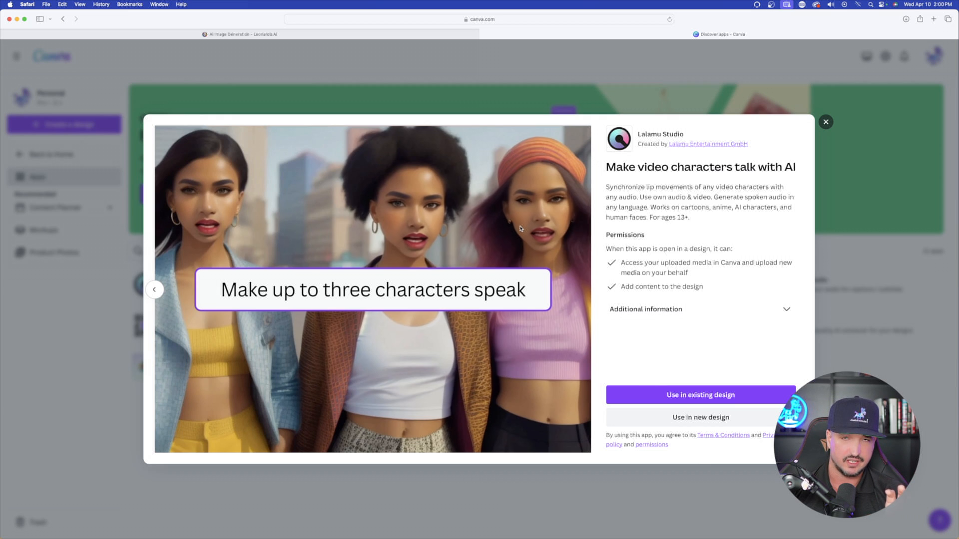
mouse_move(515, 276)
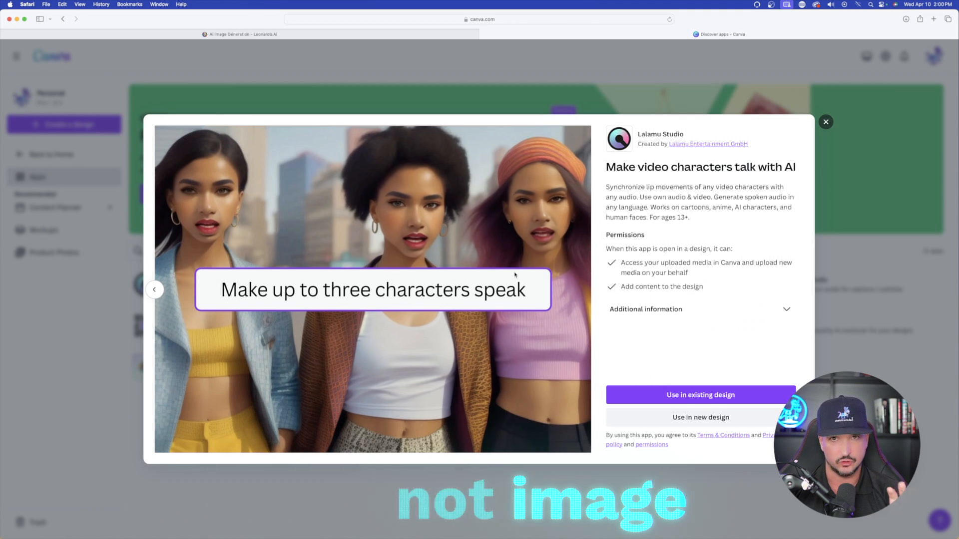
left_click(700, 418)
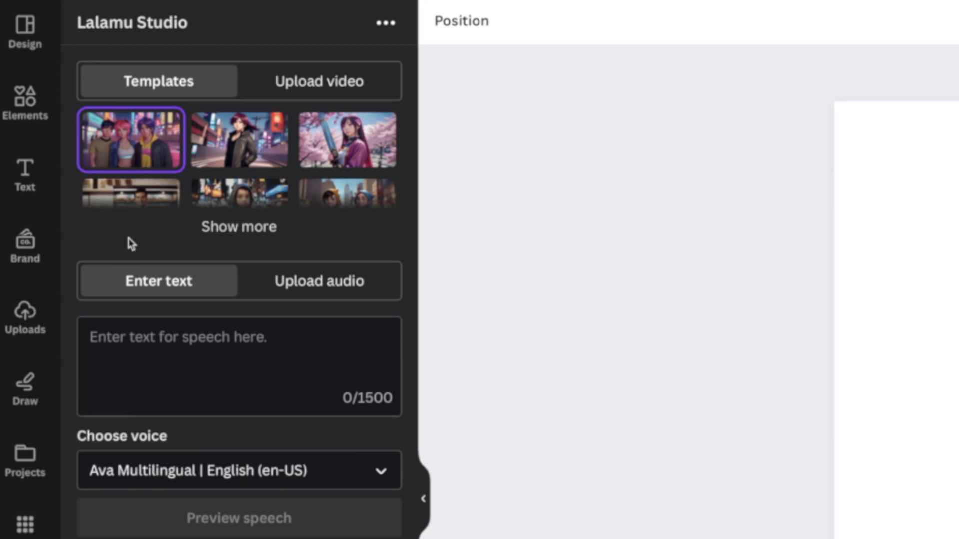
Expand Show more to reveal Lalamu Studio's full character video template gallery
left_click(239, 227)
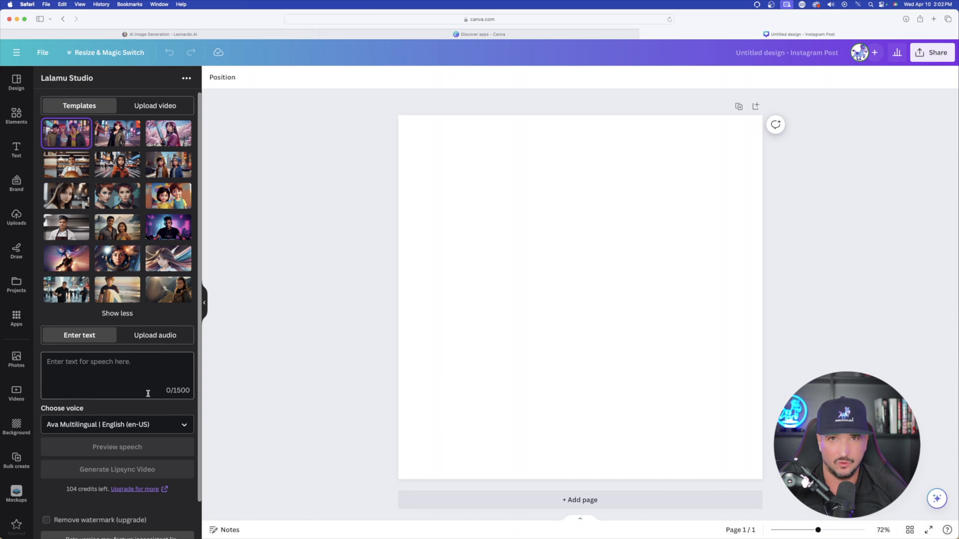
scroll("up", 3)
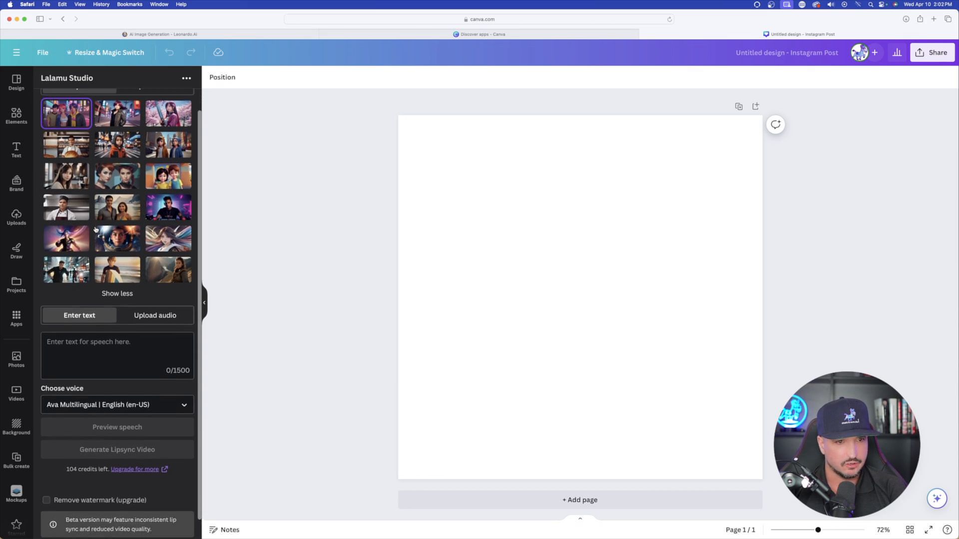
scroll("up", 3)
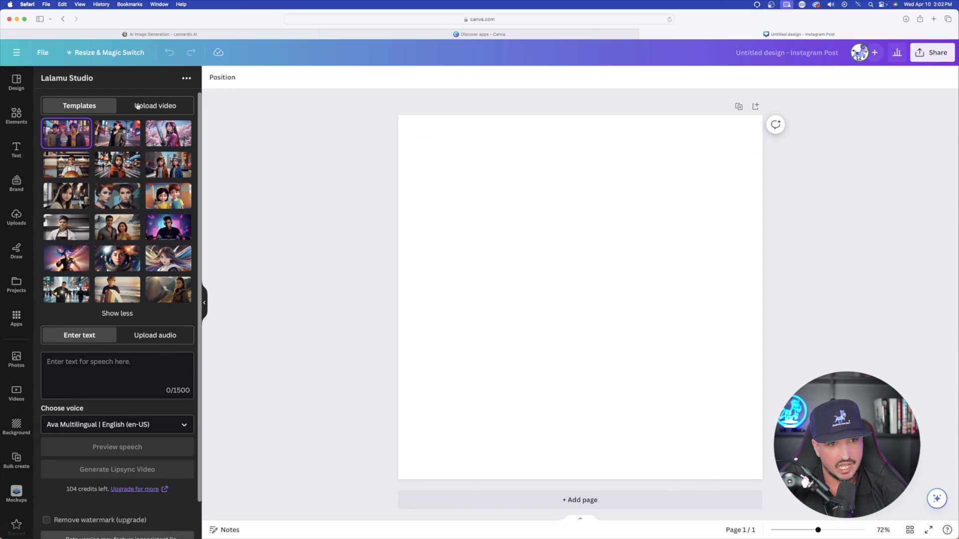
Switch Lalamu Studio to the Upload video option for your own character clip
left_click(154, 105)
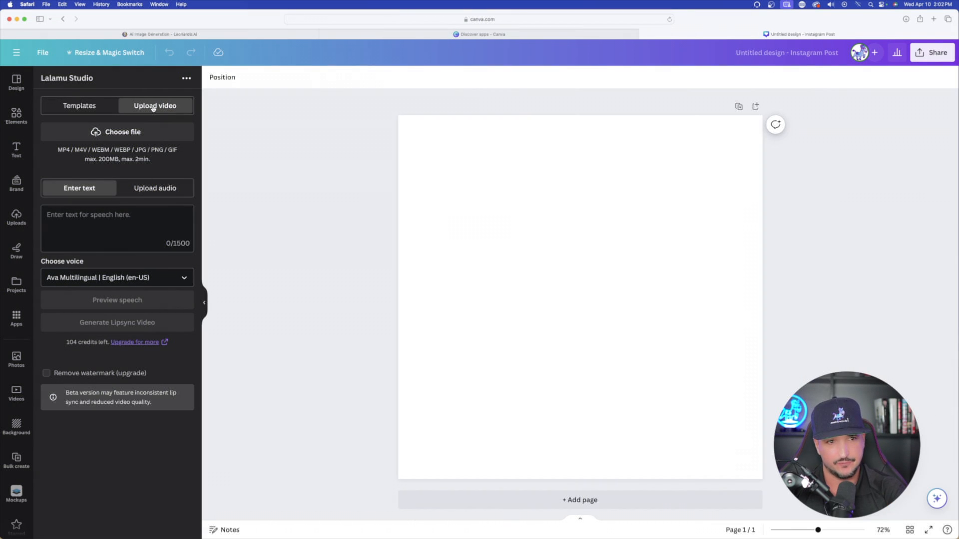
mouse_move(102, 157)
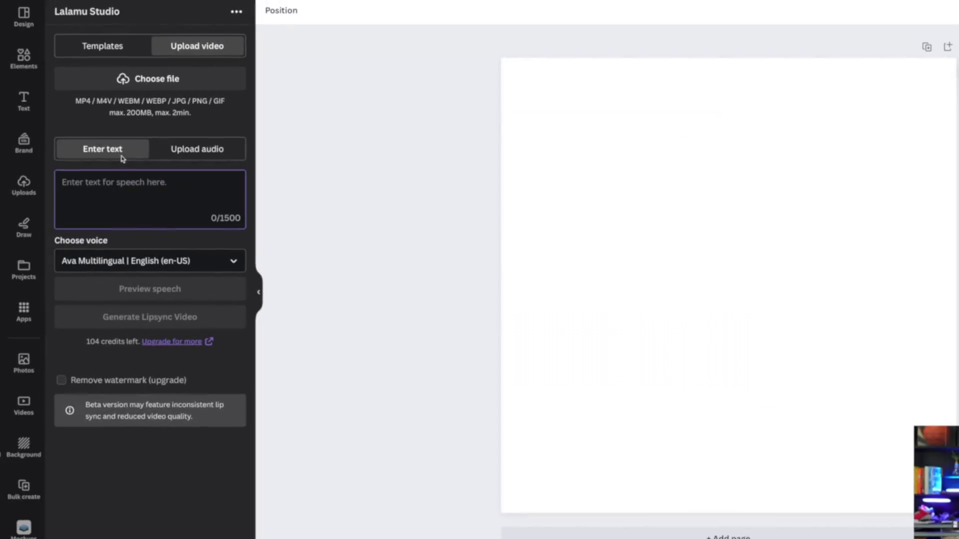
mouse_move(205, 155)
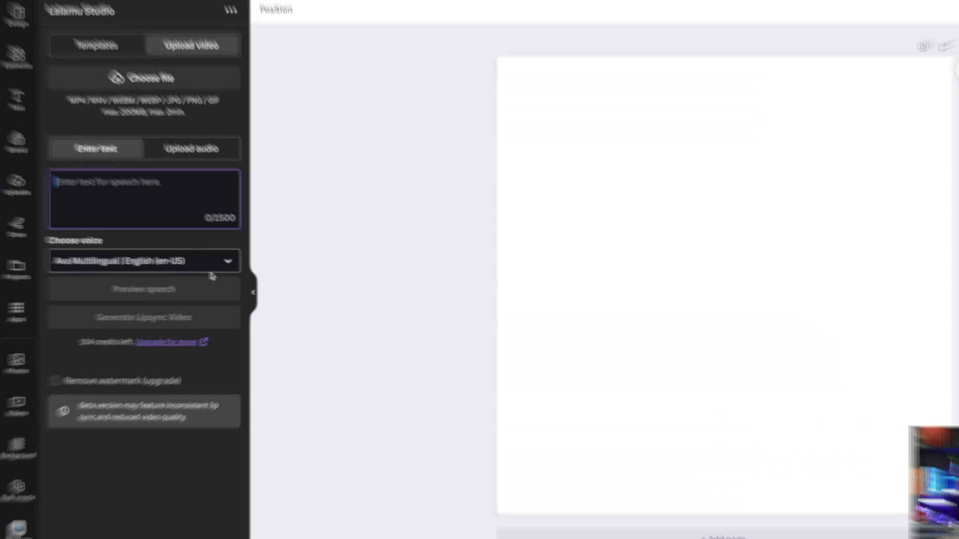
left_click(149, 261)
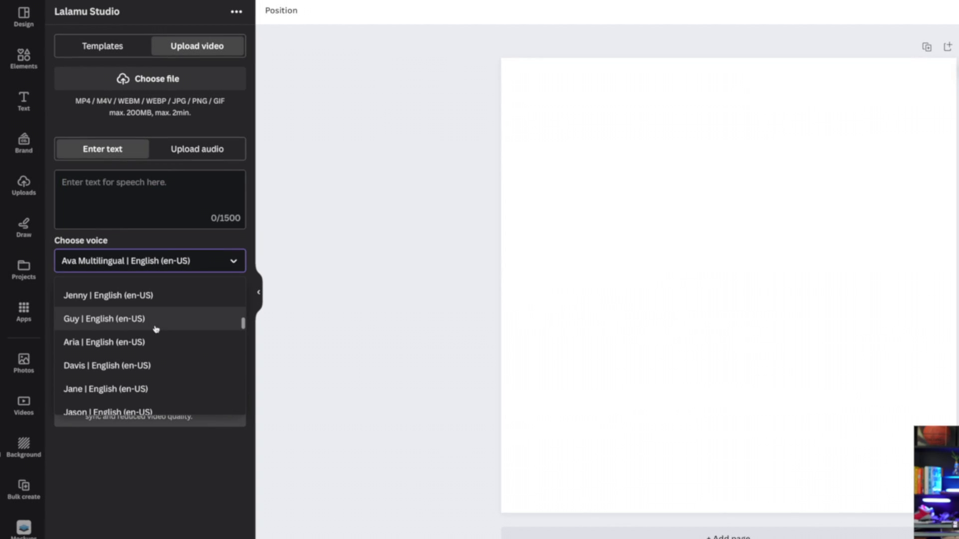
scroll("down", 3)
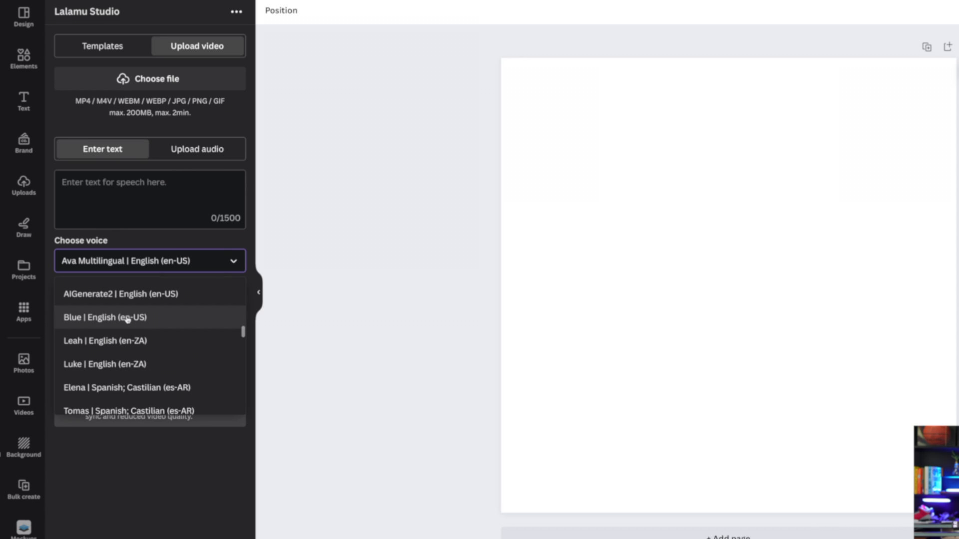
scroll("down", 3)
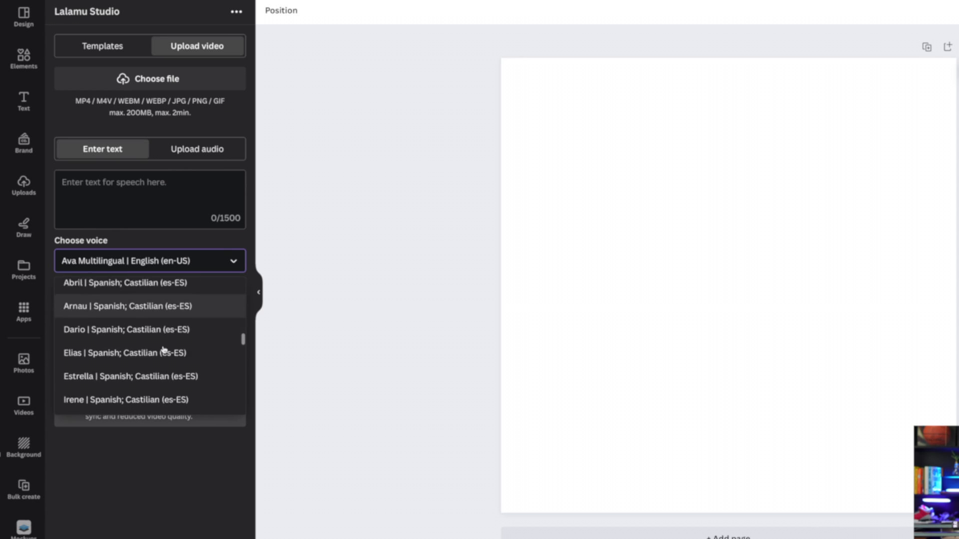
scroll("down", 3)
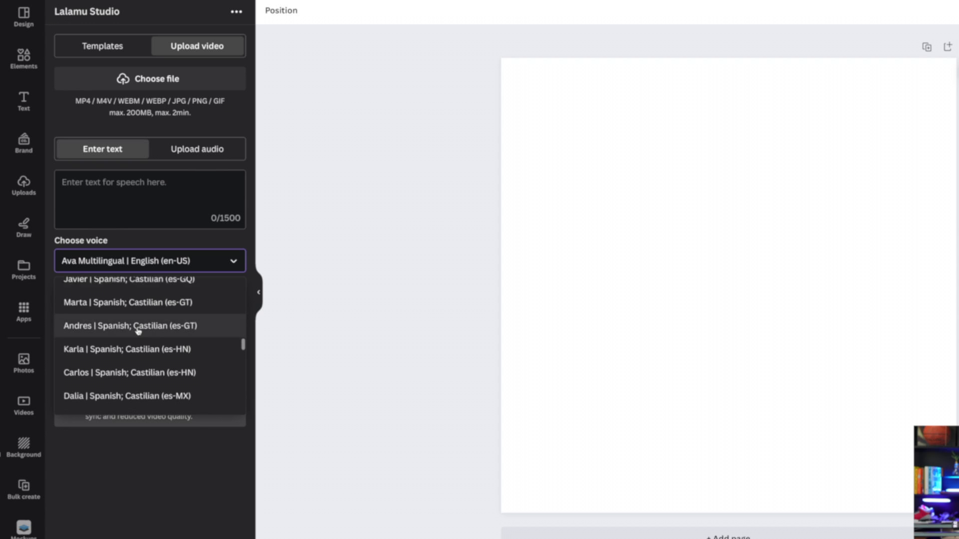
scroll("down", 3)
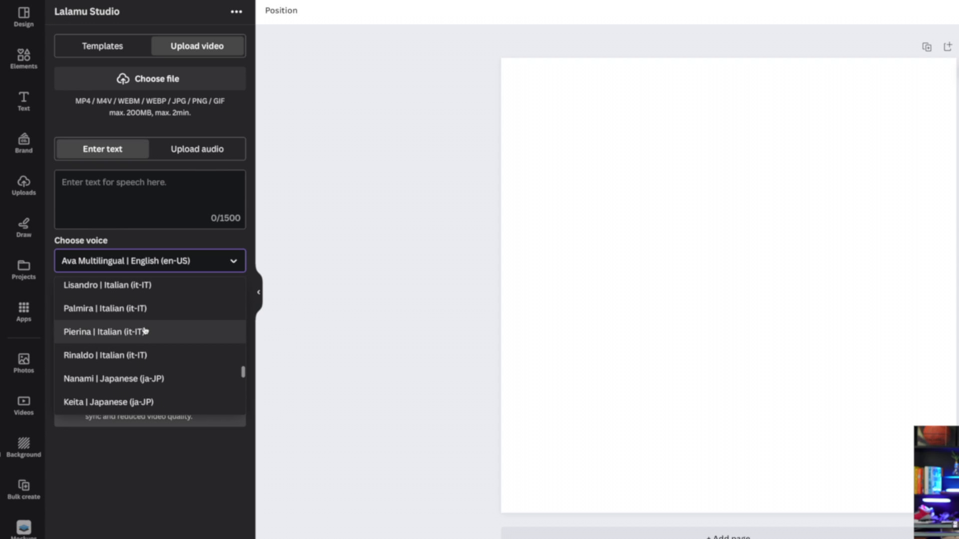
scroll("down", 3)
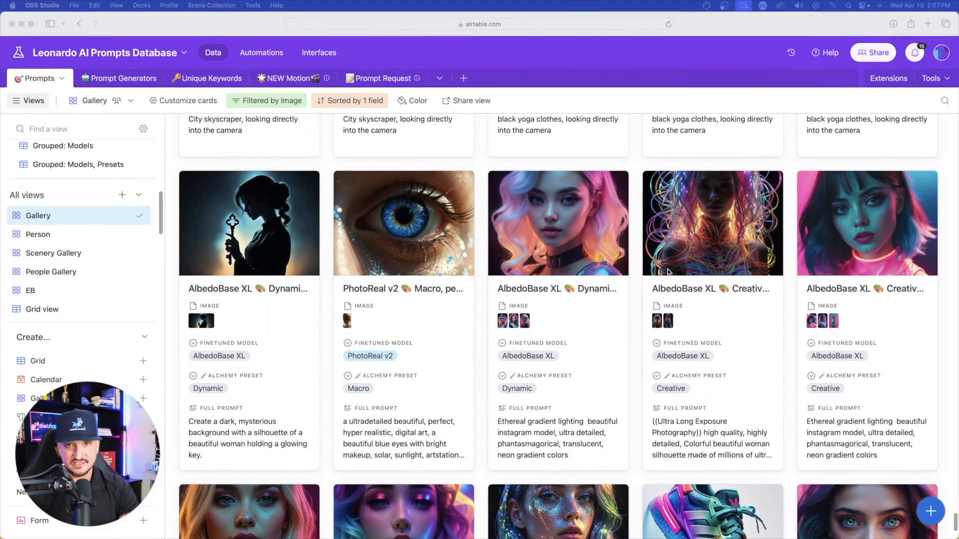
scroll("up", 3)
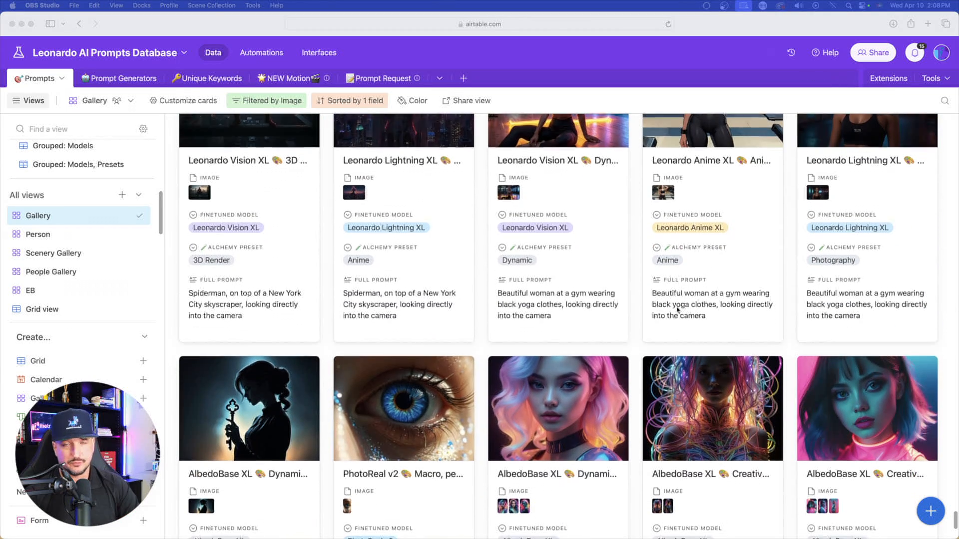
scroll("down", 3)
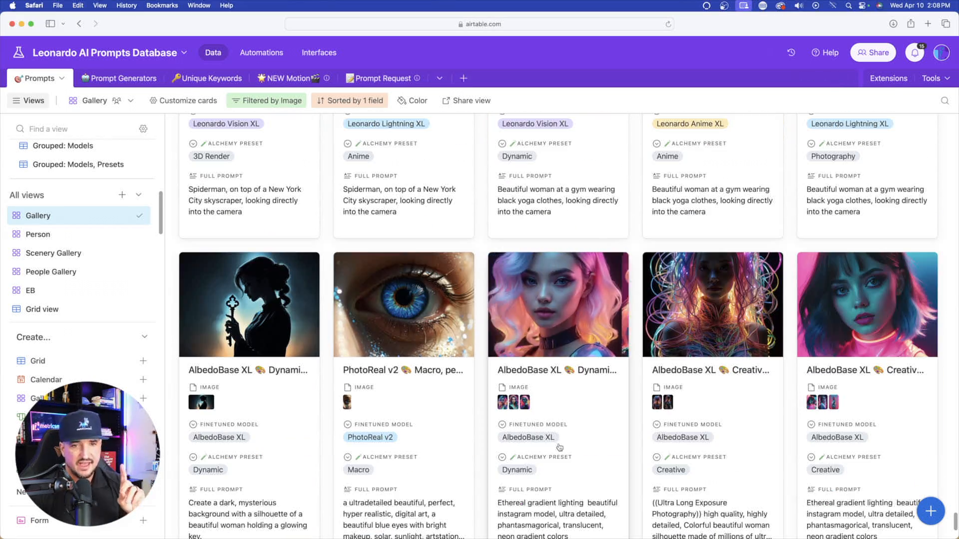
left_click(557, 303)
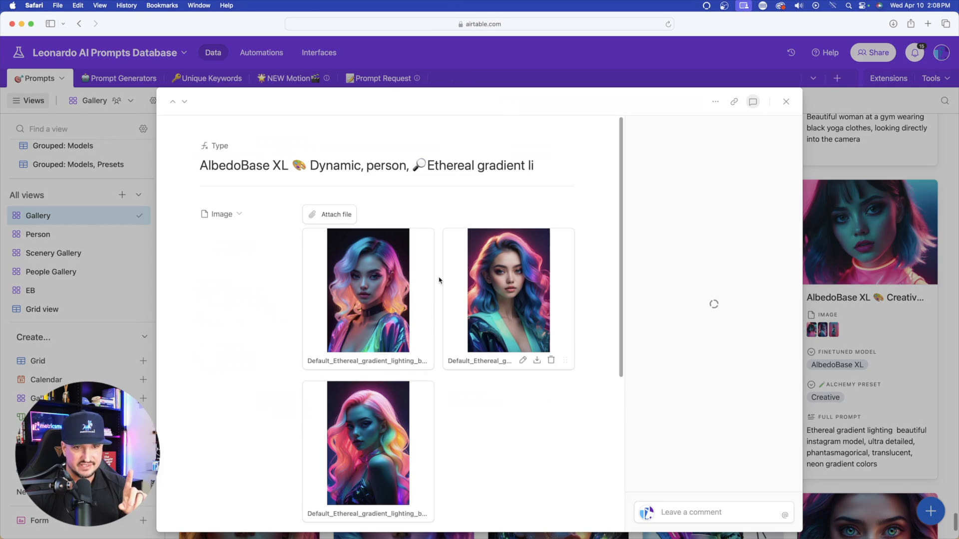
left_click(368, 290)
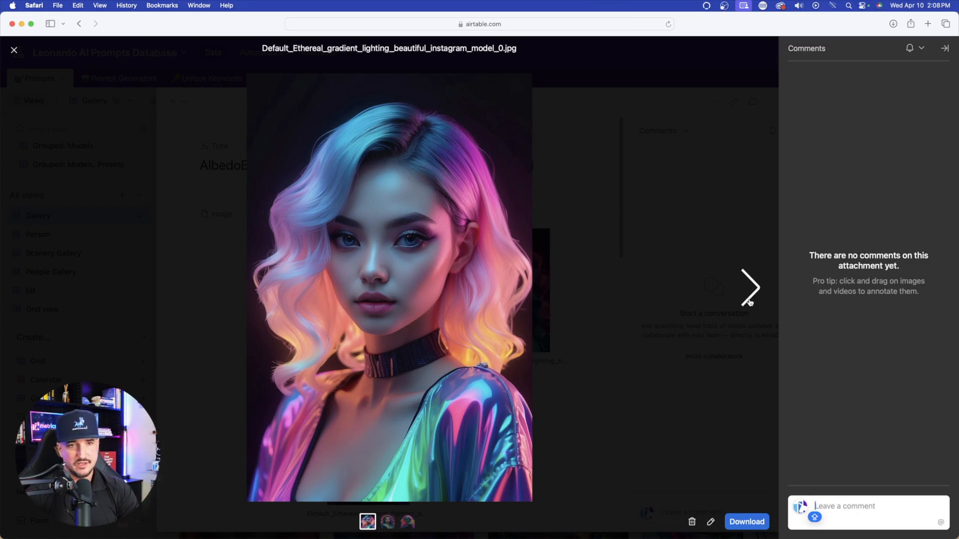
left_click(13, 51)
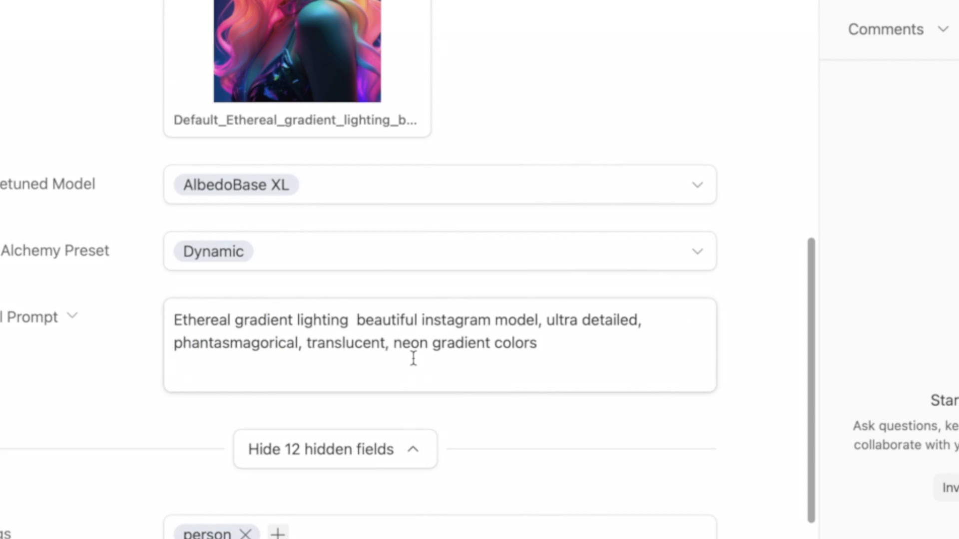
mouse_move(578, 346)
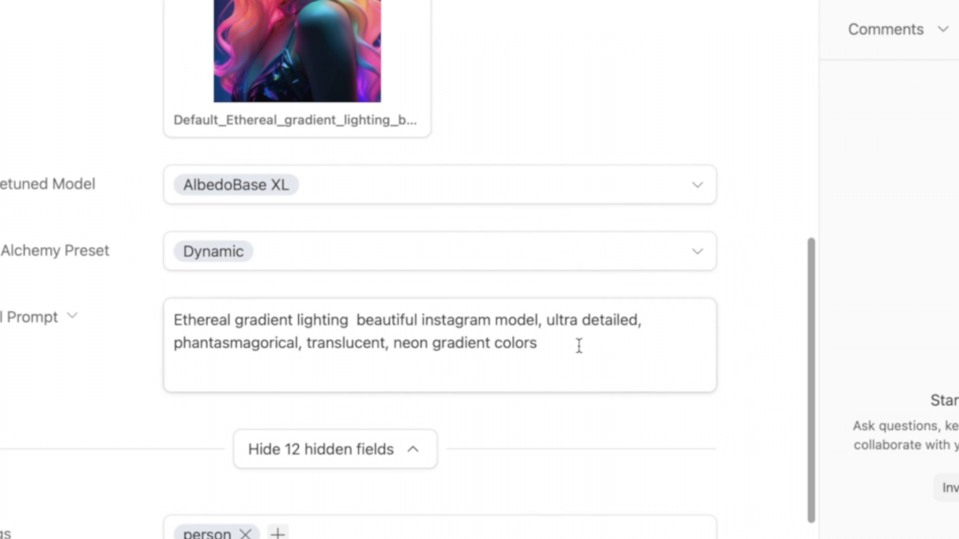
scroll("up", 3)
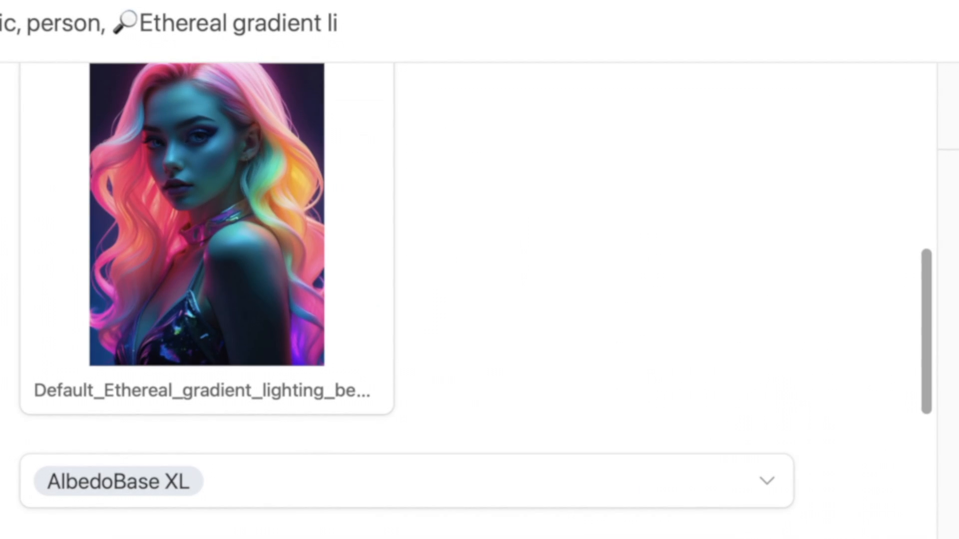
scroll("down", 3)
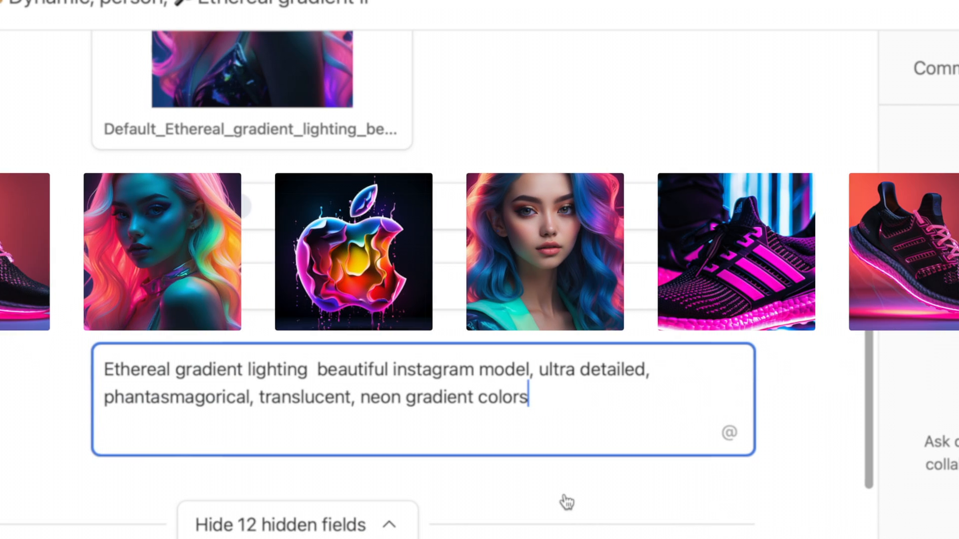
scroll("right", 3)
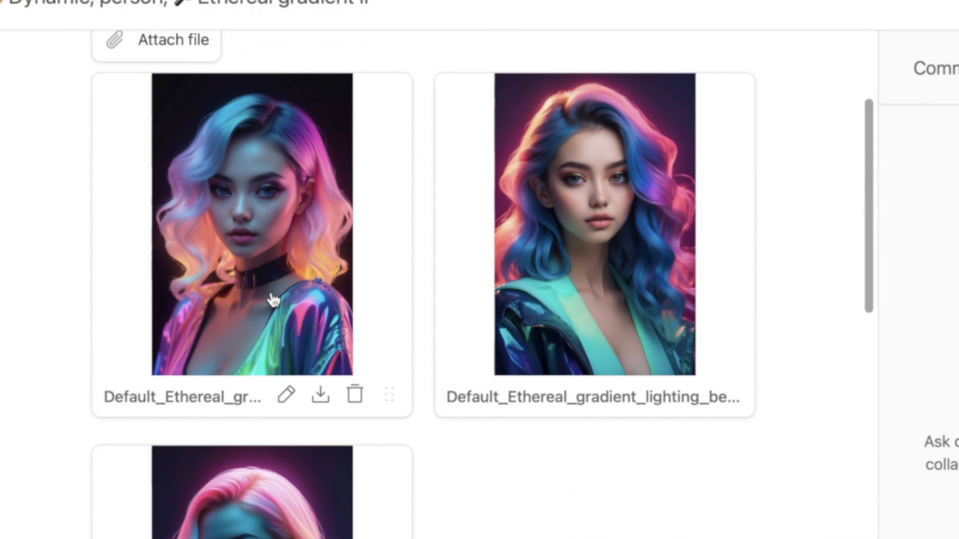
mouse_move(260, 322)
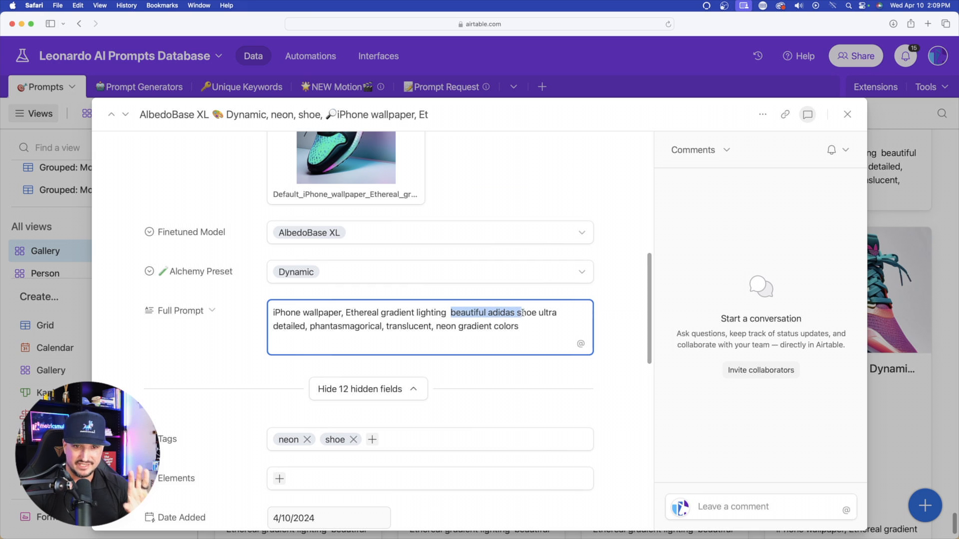
scroll("up", 3)
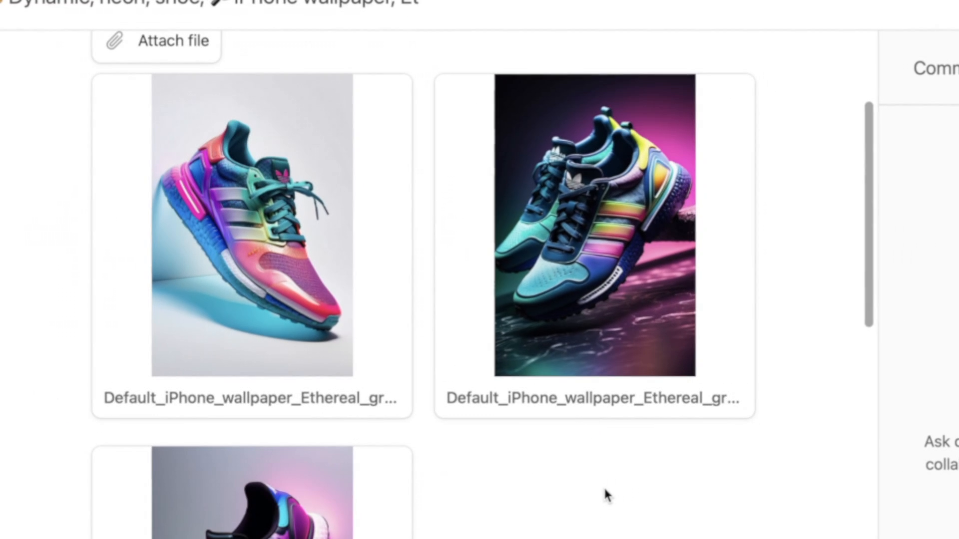
left_click(251, 225)
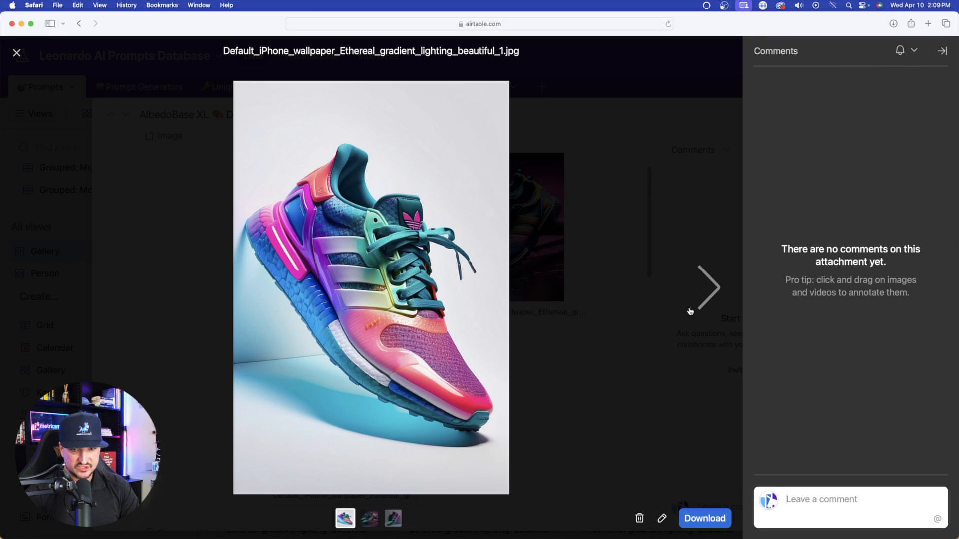
left_click(708, 288)
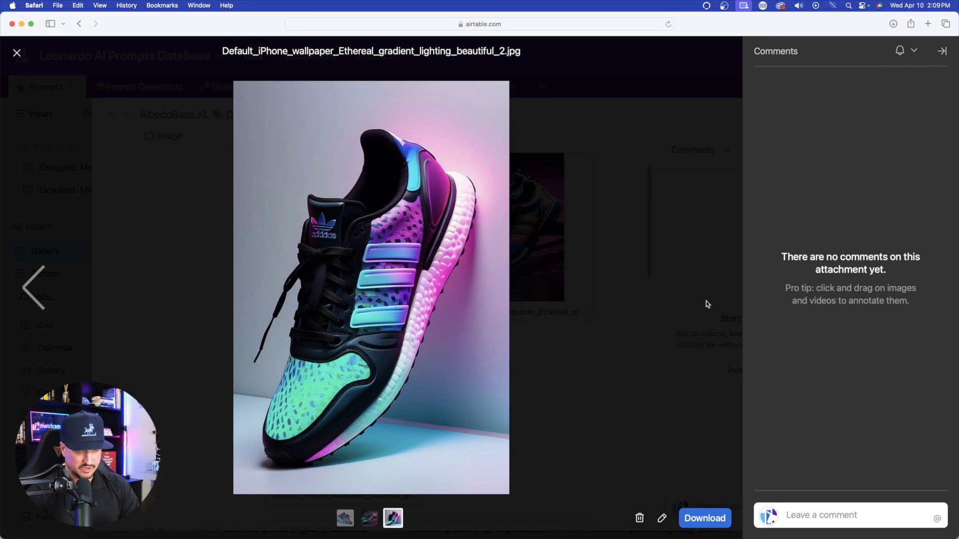
left_click(17, 53)
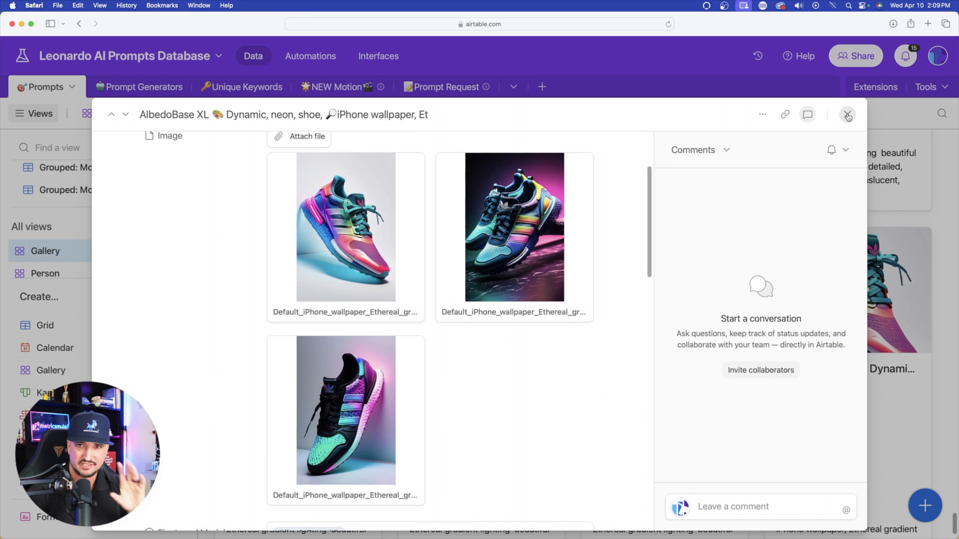
left_click(847, 113)
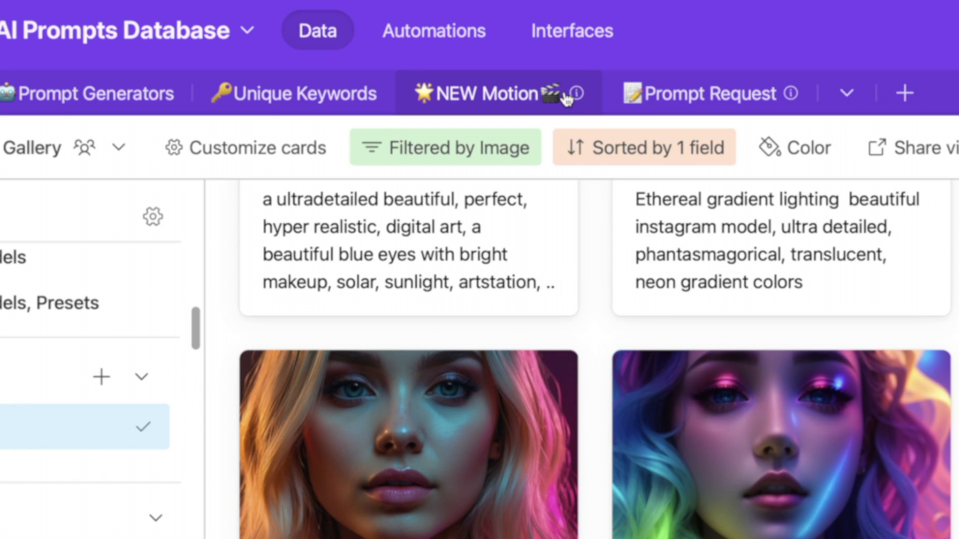
mouse_move(517, 101)
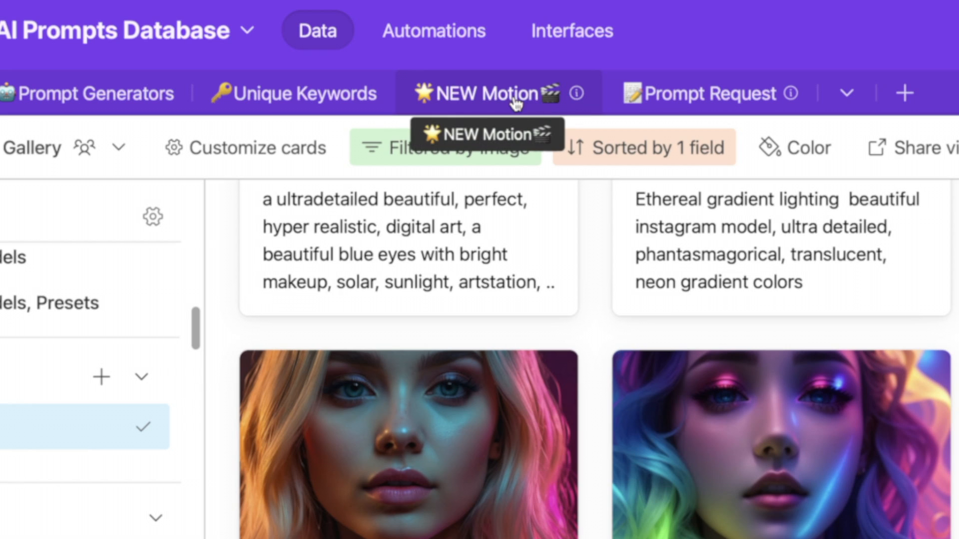
Review Airtable's NEW Motion table of prompts and images, then return to the Canva tab
left_click(496, 93)
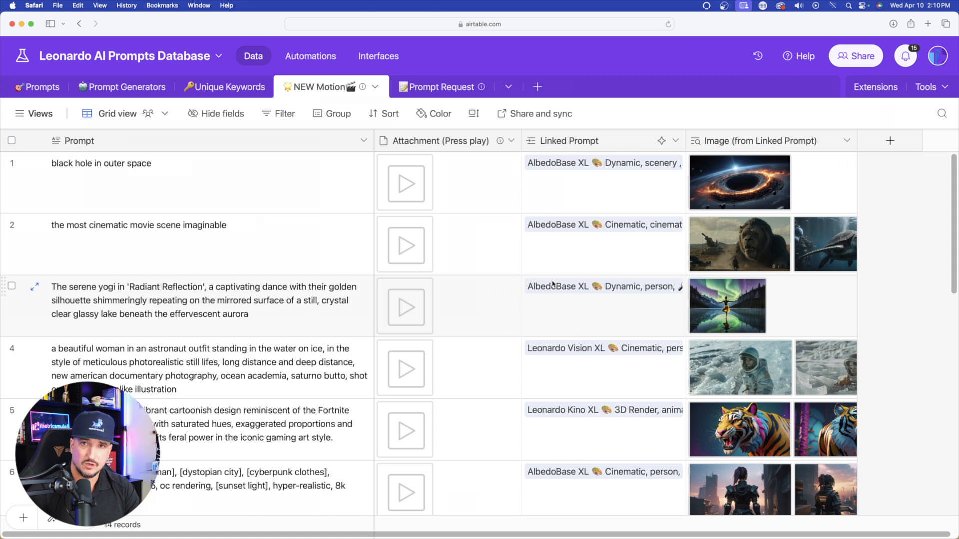
scroll("down", 3)
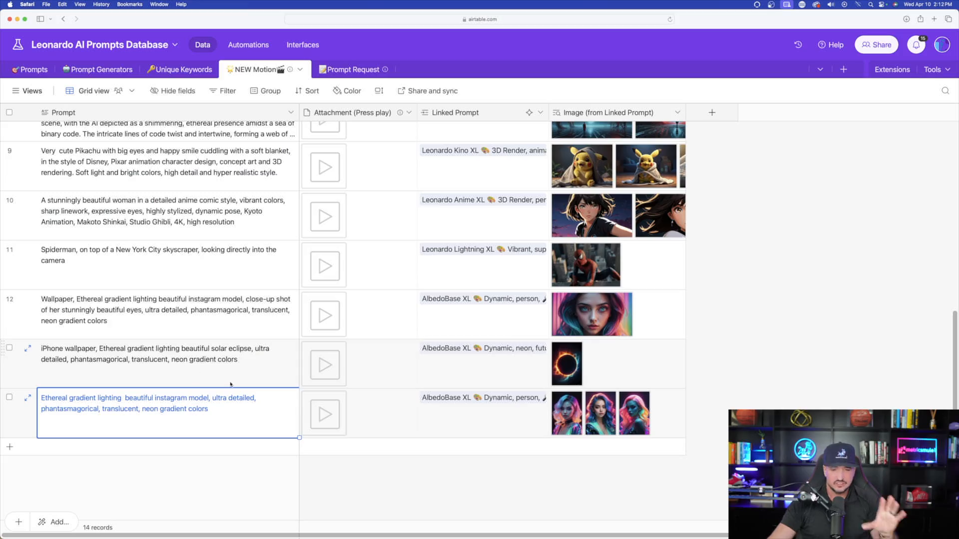
scroll("up", 3)
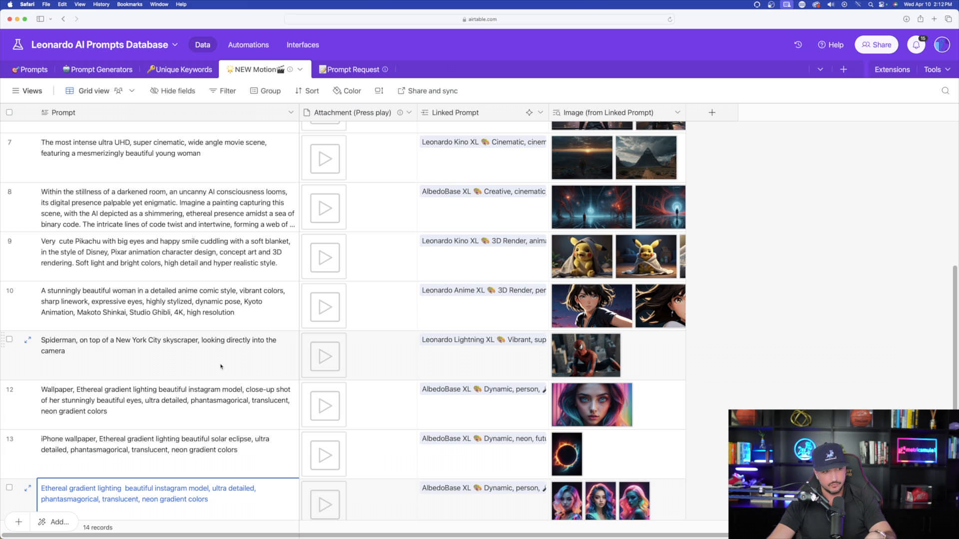
mouse_move(225, 341)
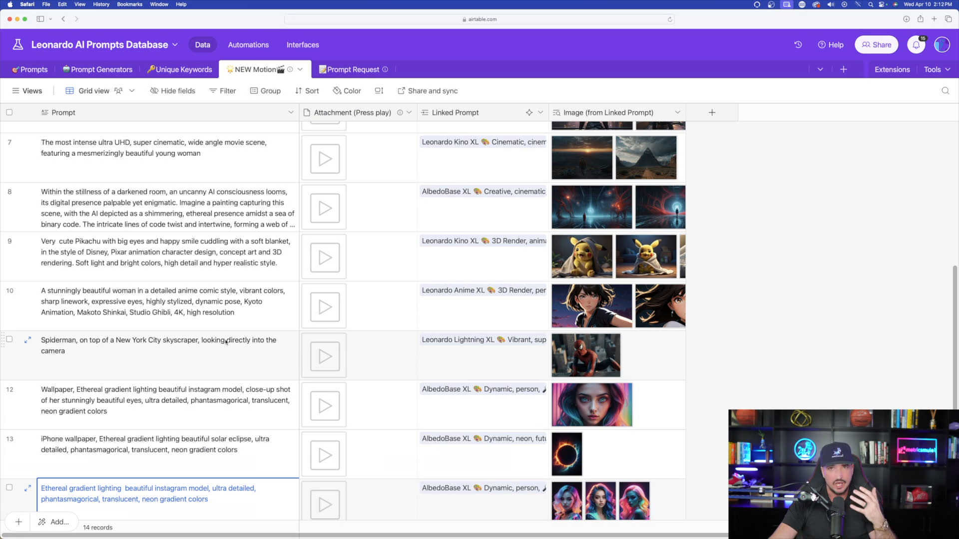
left_click(481, 34)
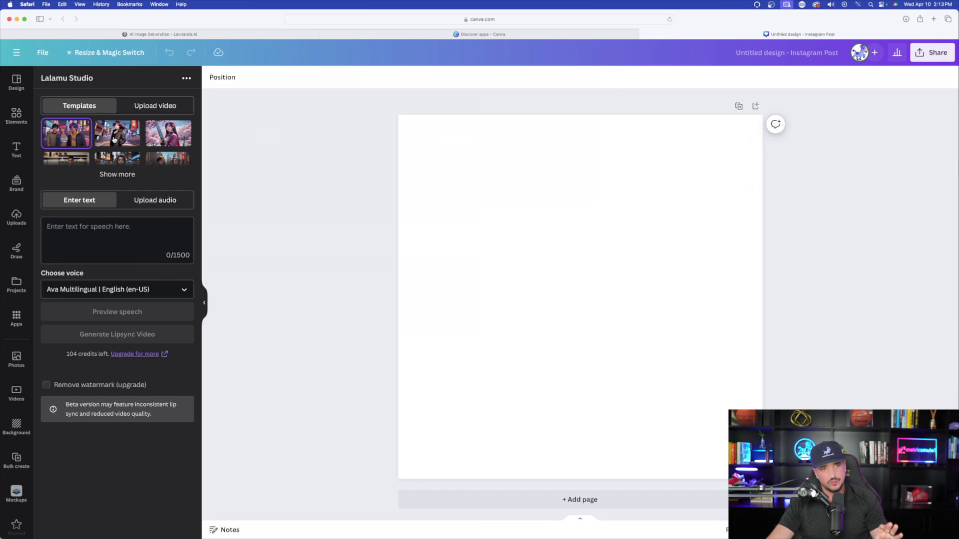
Pick a character template in Lalamu Studio and switch back to the Canva design tab
left_click(117, 174)
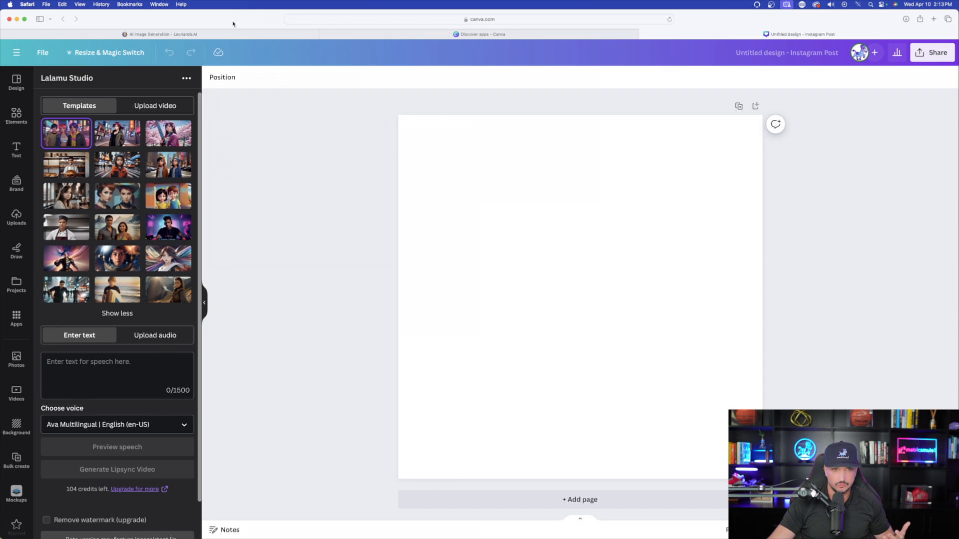
left_click(161, 34)
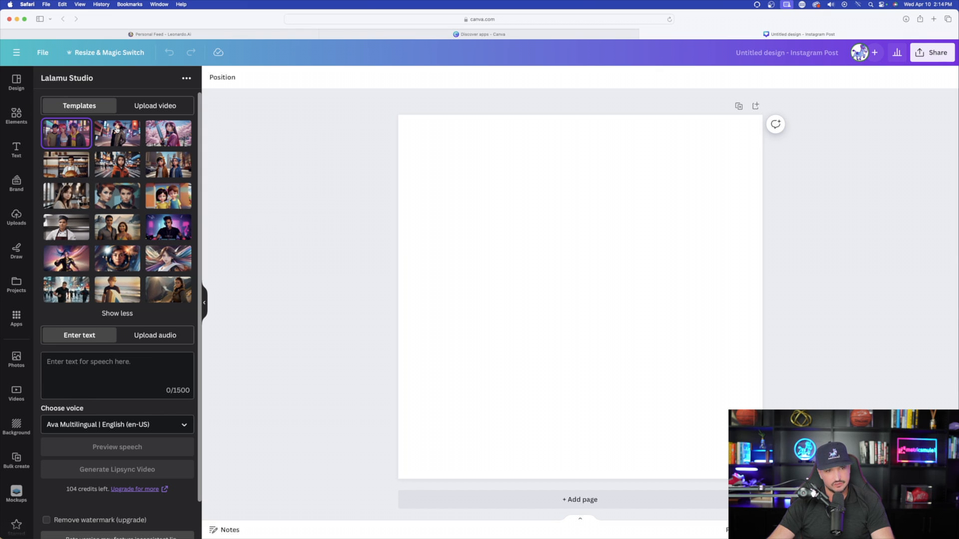
Upload the blue-haired woman portrait MP4 as Lalamu Studio's source video
left_click(155, 105)
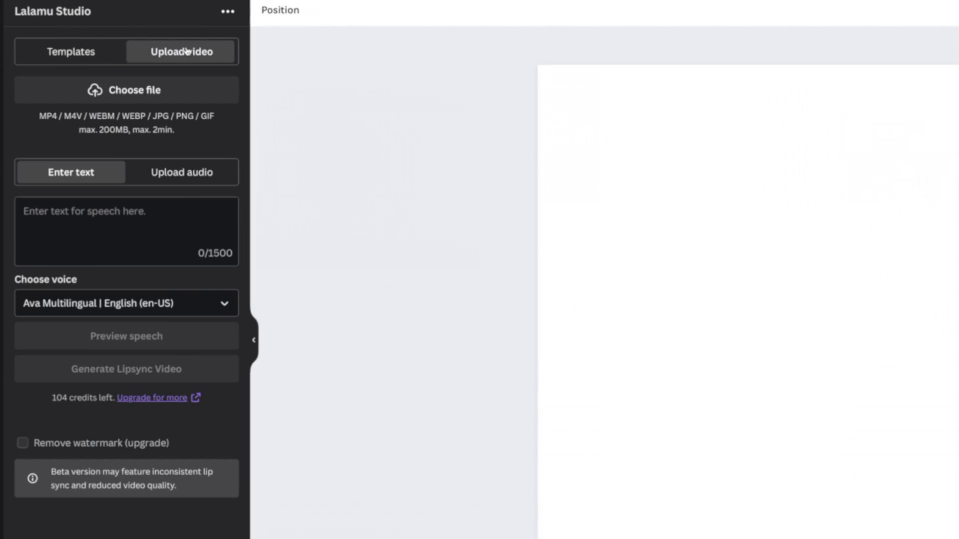
mouse_move(172, 80)
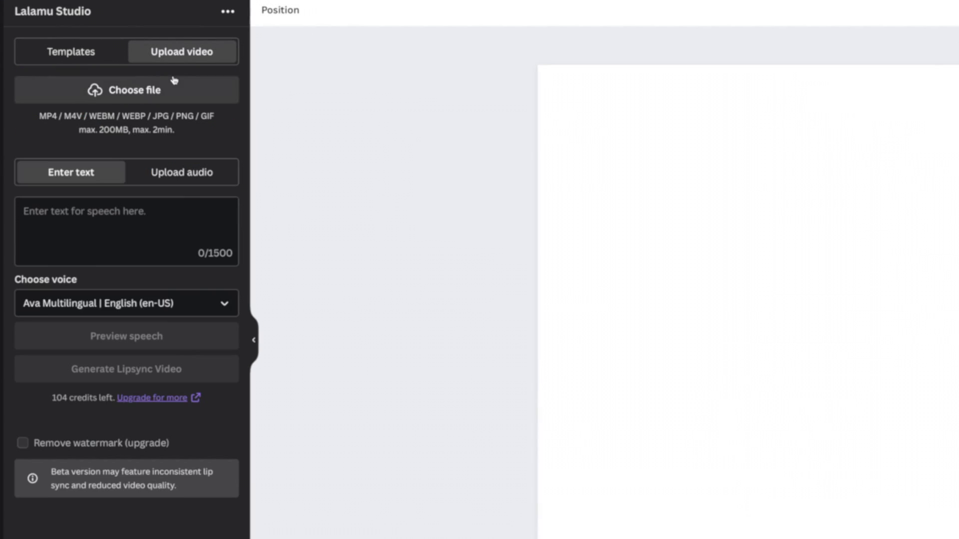
mouse_move(178, 76)
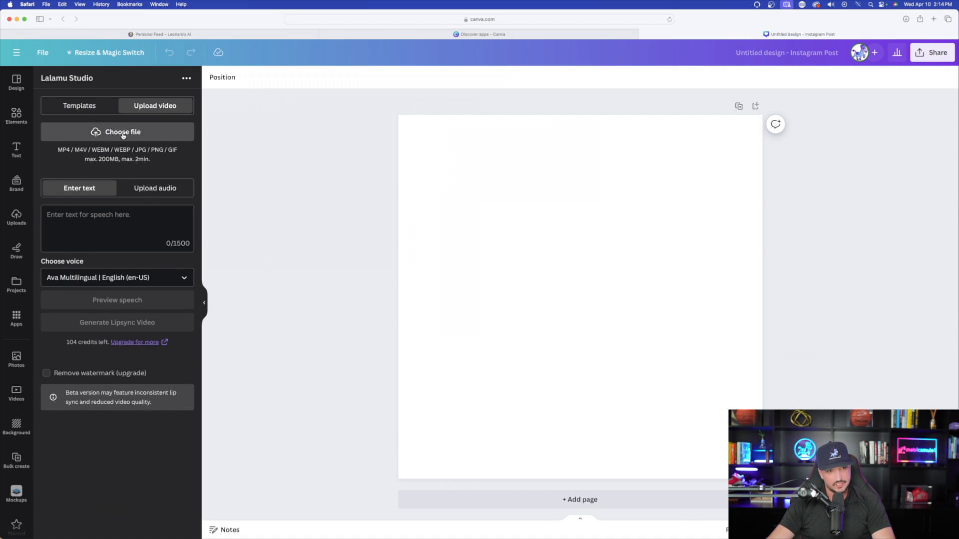
left_click(117, 132)
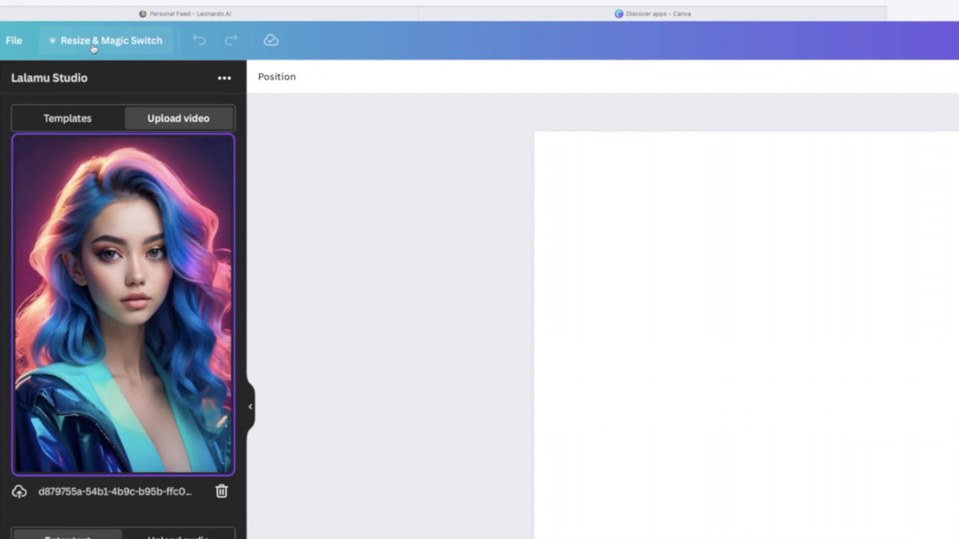
Resize the design to a custom 720 × 1080 px canvas via Resize & Magic Switch
left_click(110, 40)
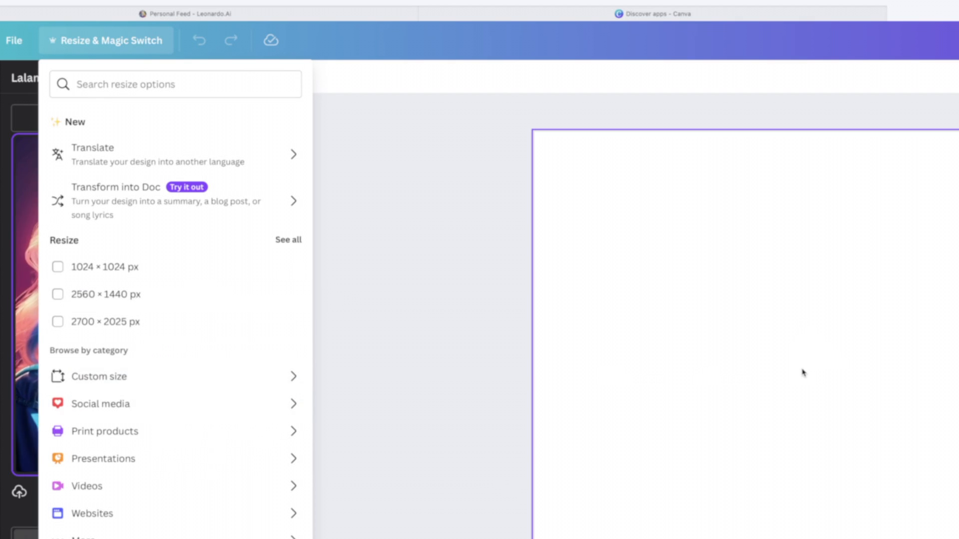
left_click(99, 377)
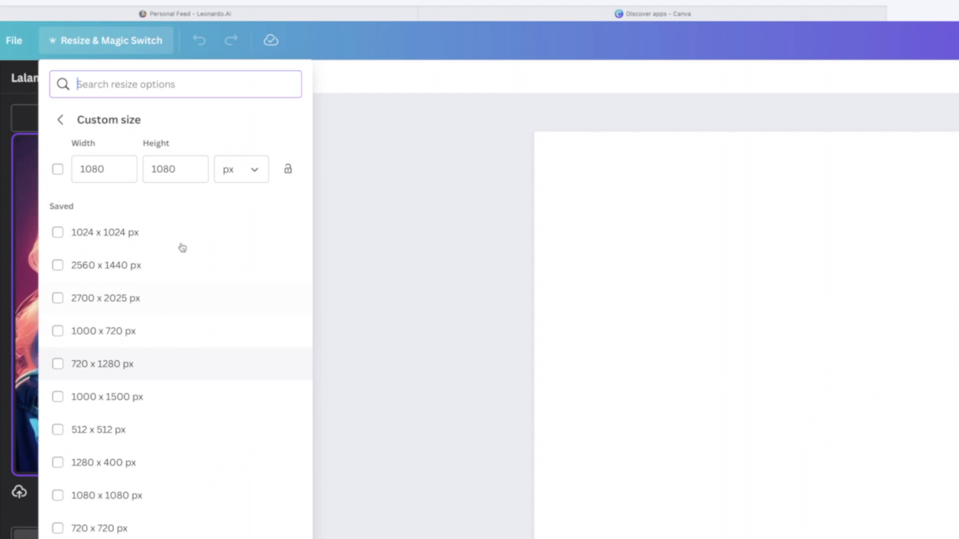
left_click(104, 170)
type("720")
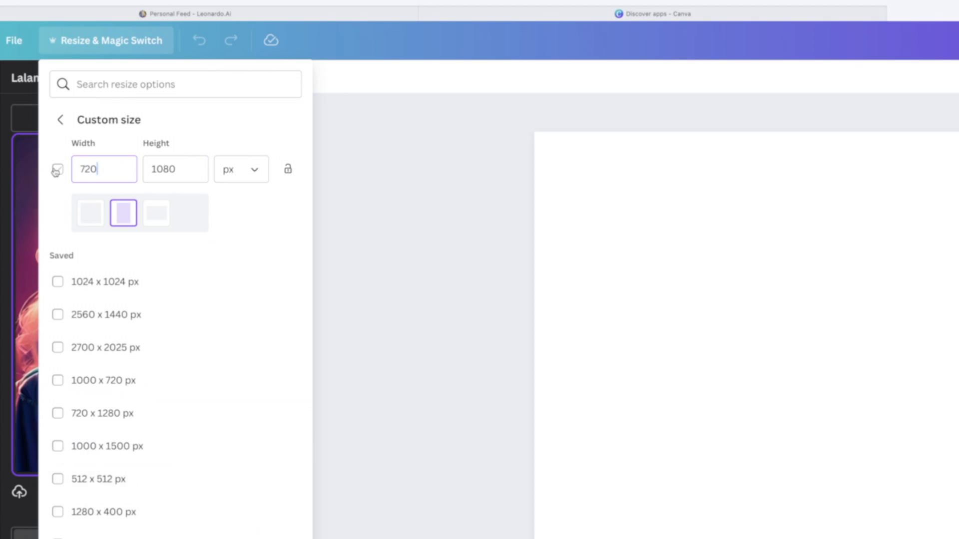
left_click(57, 170)
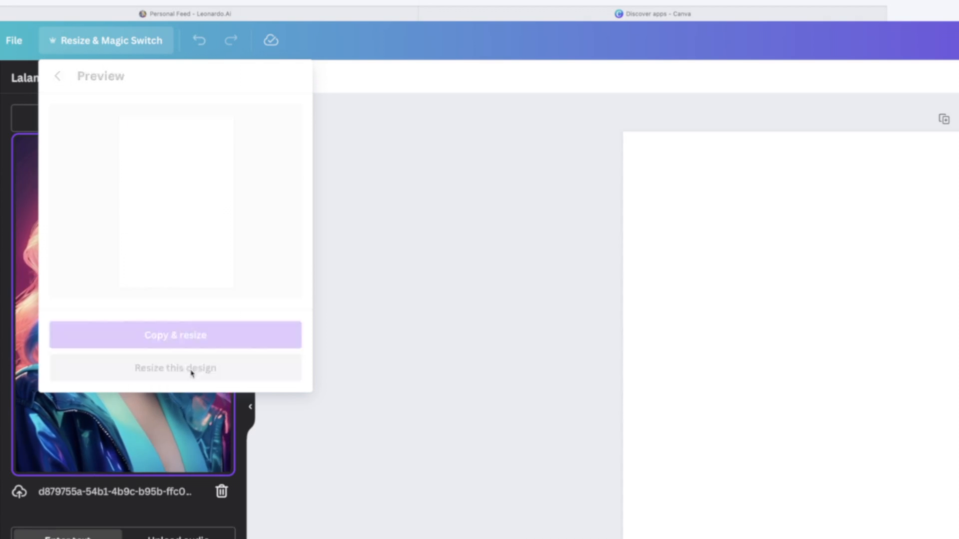
left_click(175, 368)
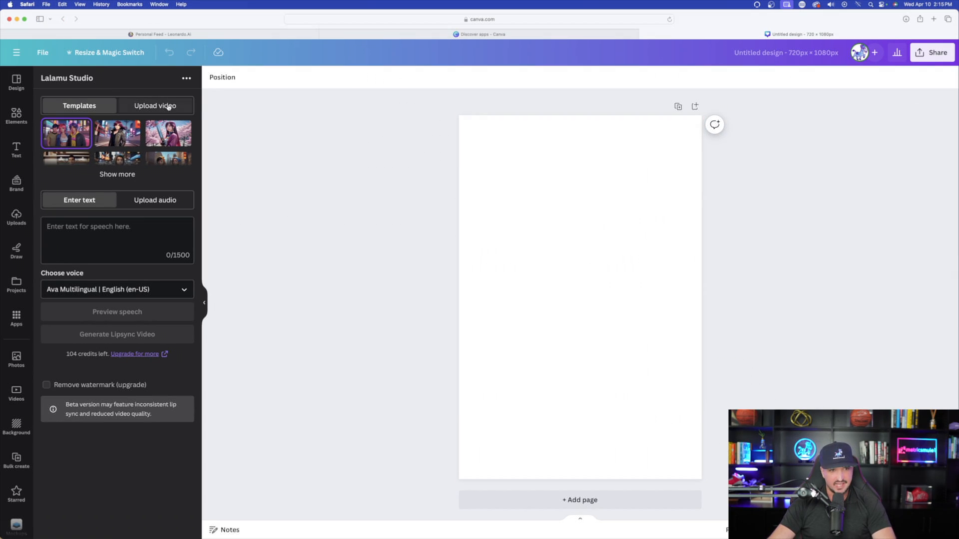
Reload the blue-haired portrait video into Lalamu Studio's Upload video option
left_click(154, 105)
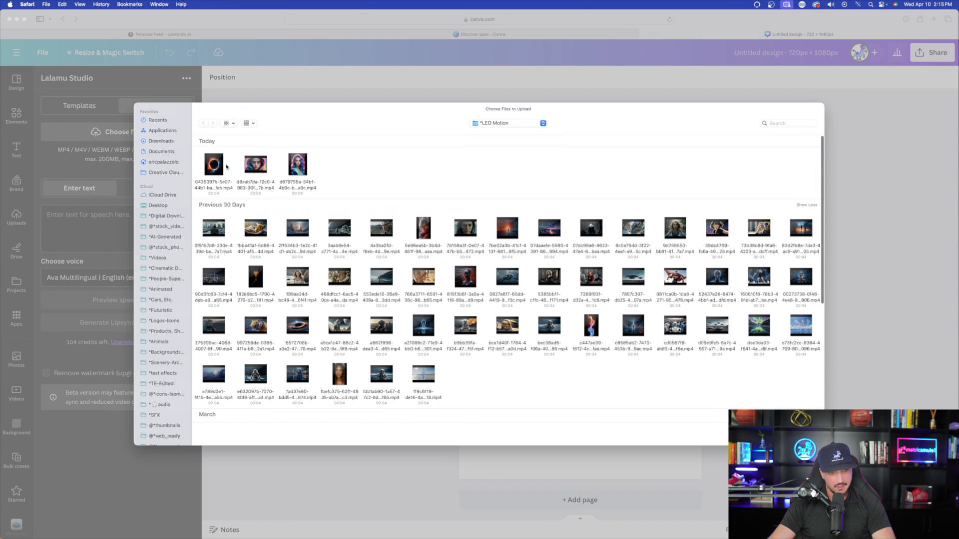
left_click(298, 165)
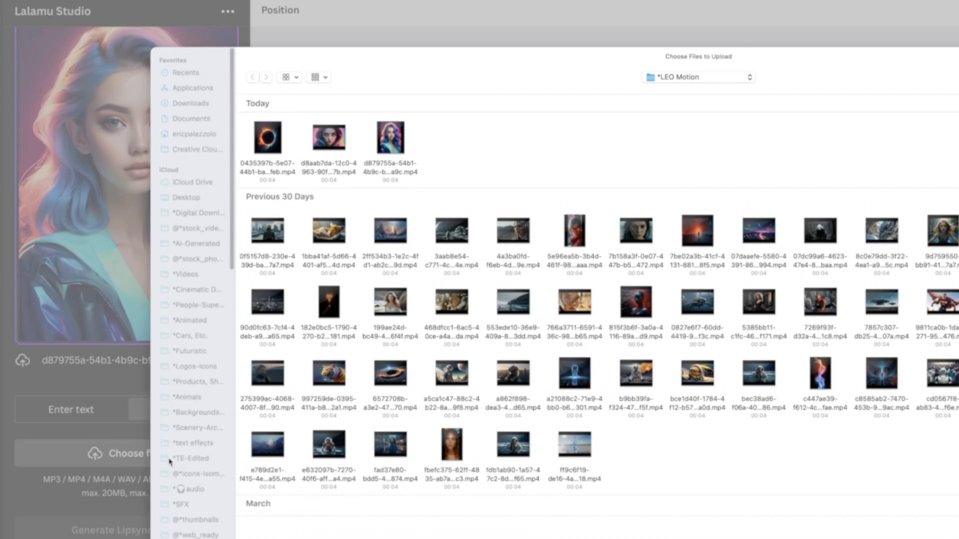
Browse to the speech audio files to generate the lip-synced blue-haired portrait video
left_click(190, 103)
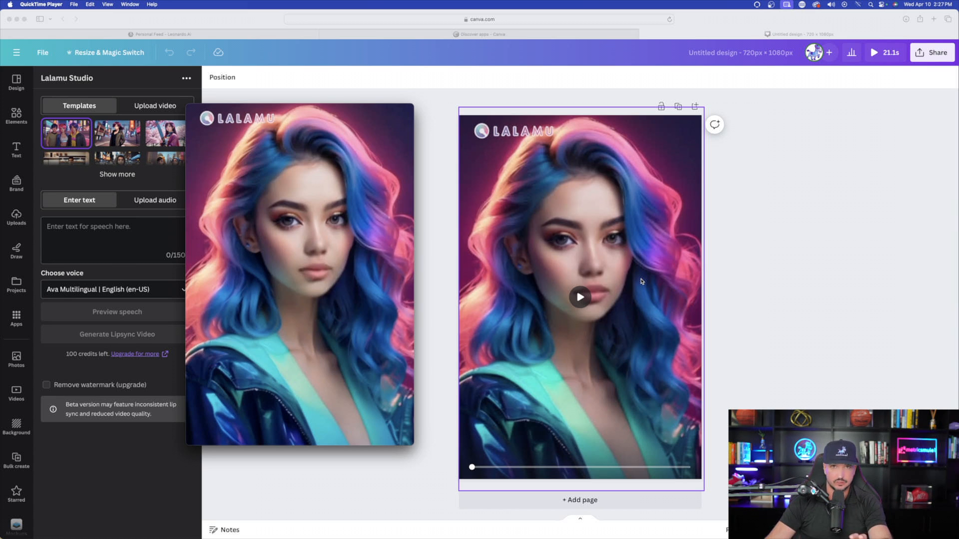
mouse_move(444, 326)
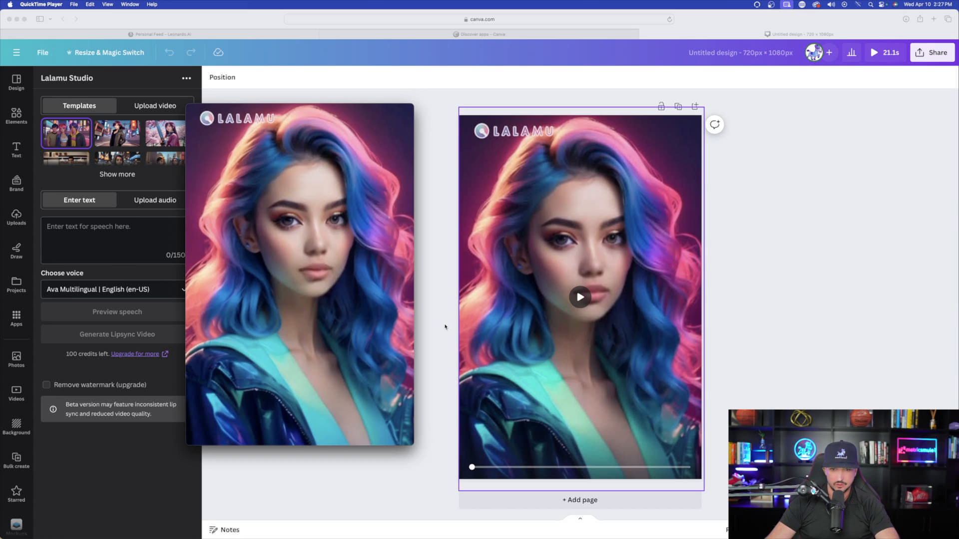
mouse_move(581, 298)
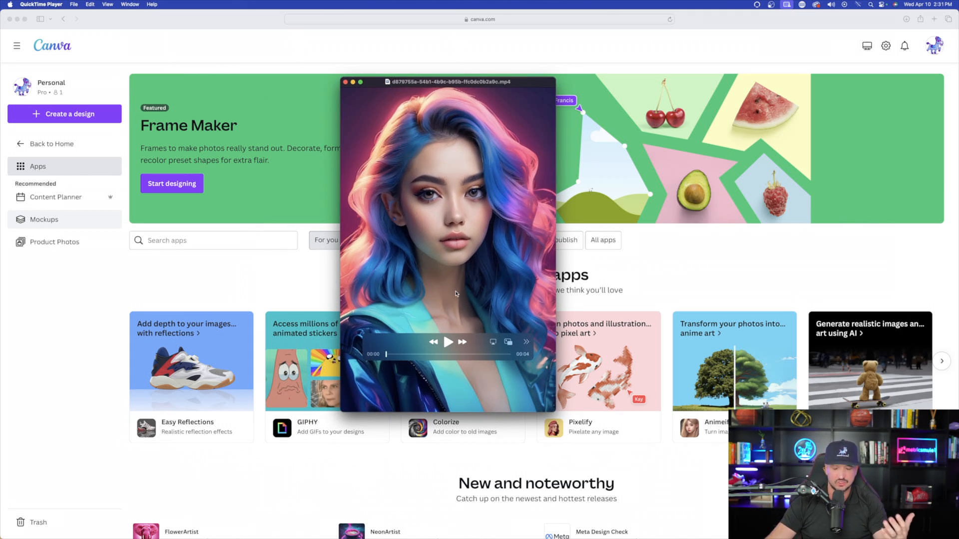
Play the original 4-second blue-haired portrait clip through in QuickTime Player
left_click(447, 342)
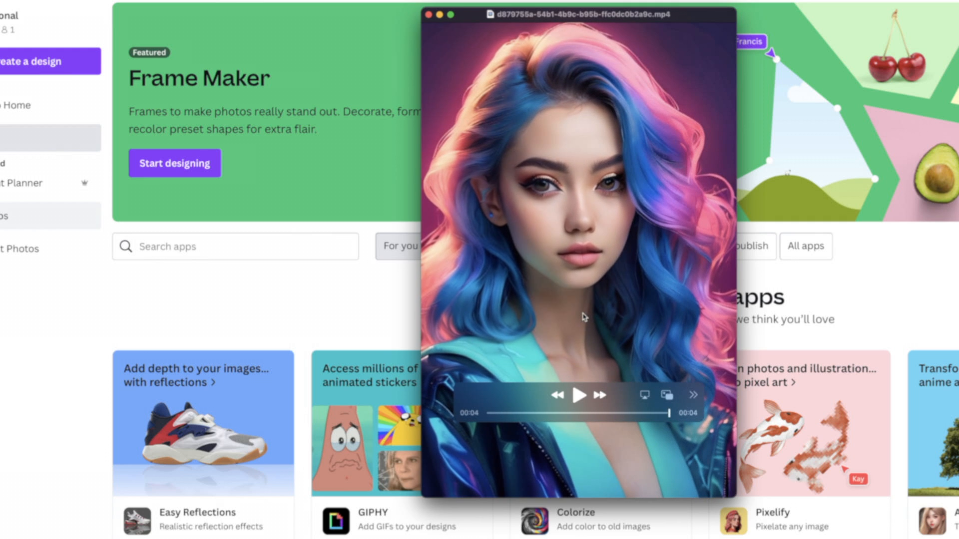
mouse_move(429, 15)
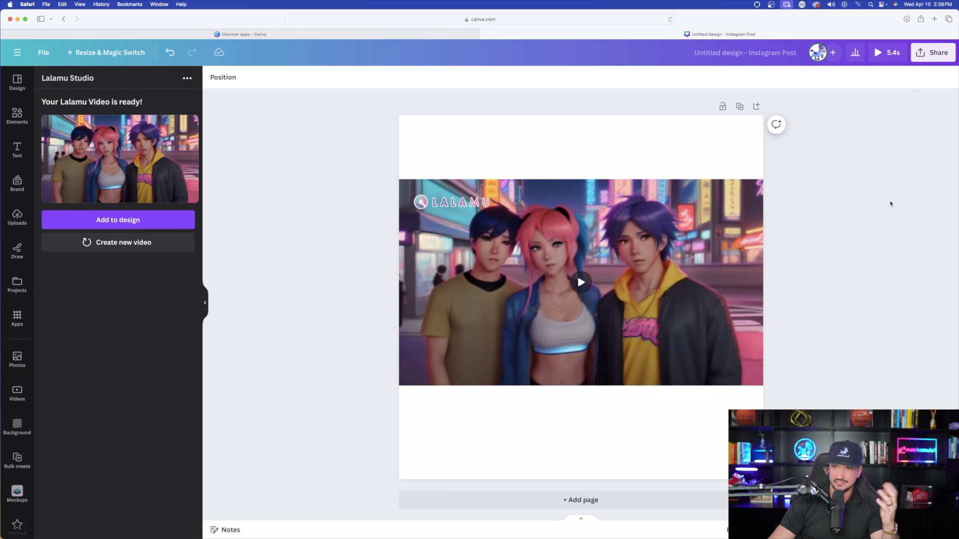
mouse_move(860, 238)
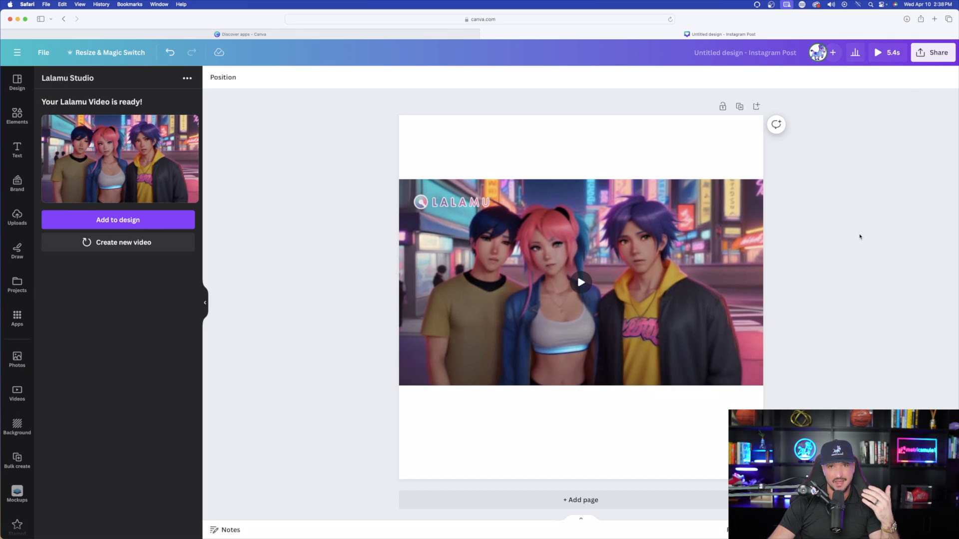
Download the three-character video as MP4, start a new Lalamu video with speech text, and reach its sharing options
left_click(932, 53)
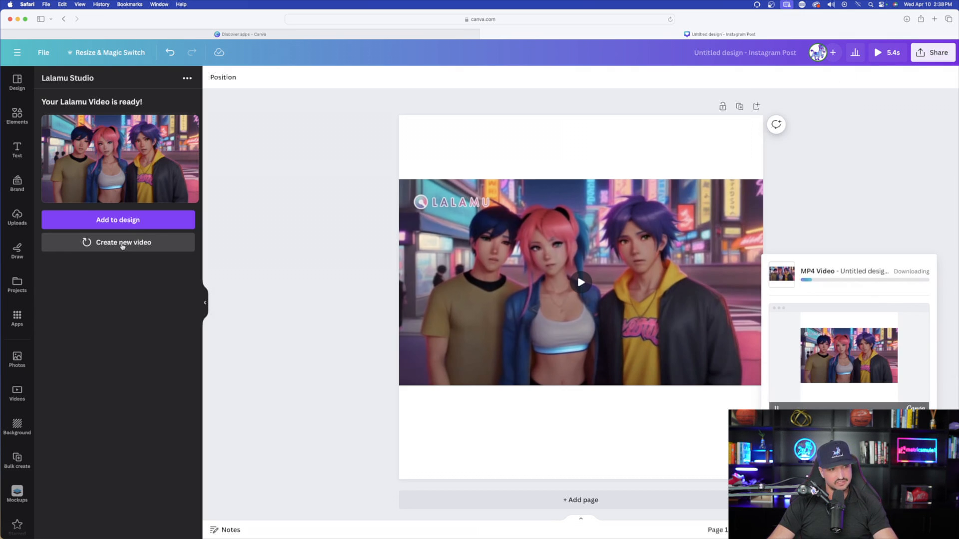
left_click(118, 241)
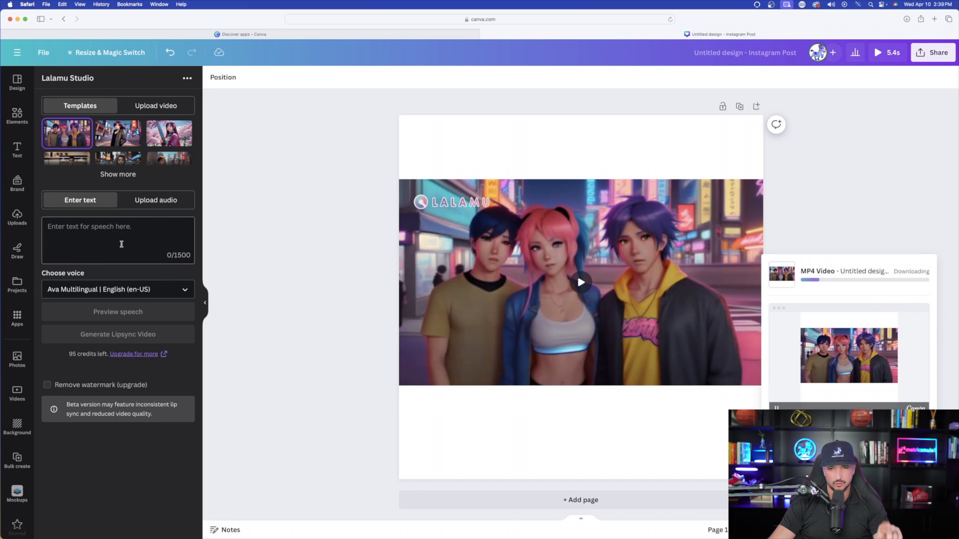
left_click(117, 173)
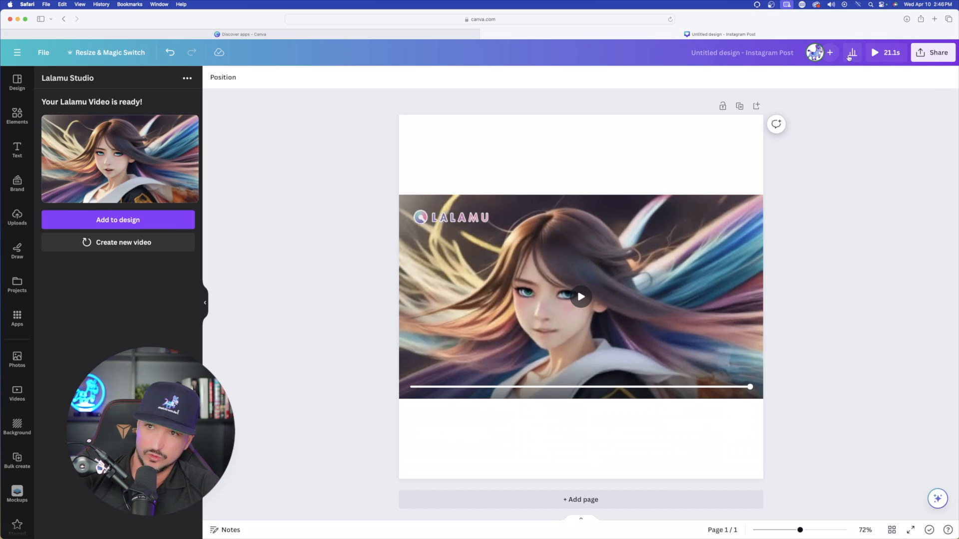
left_click(932, 53)
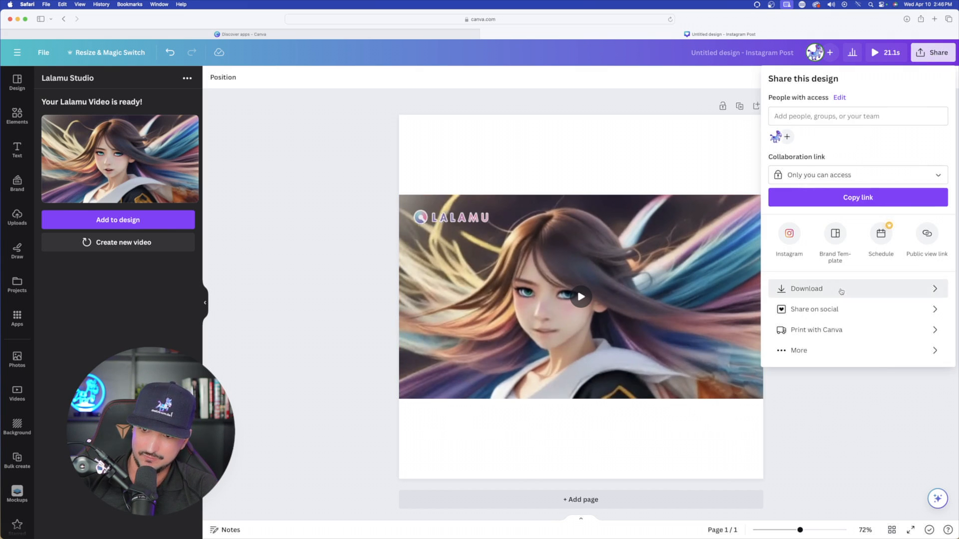